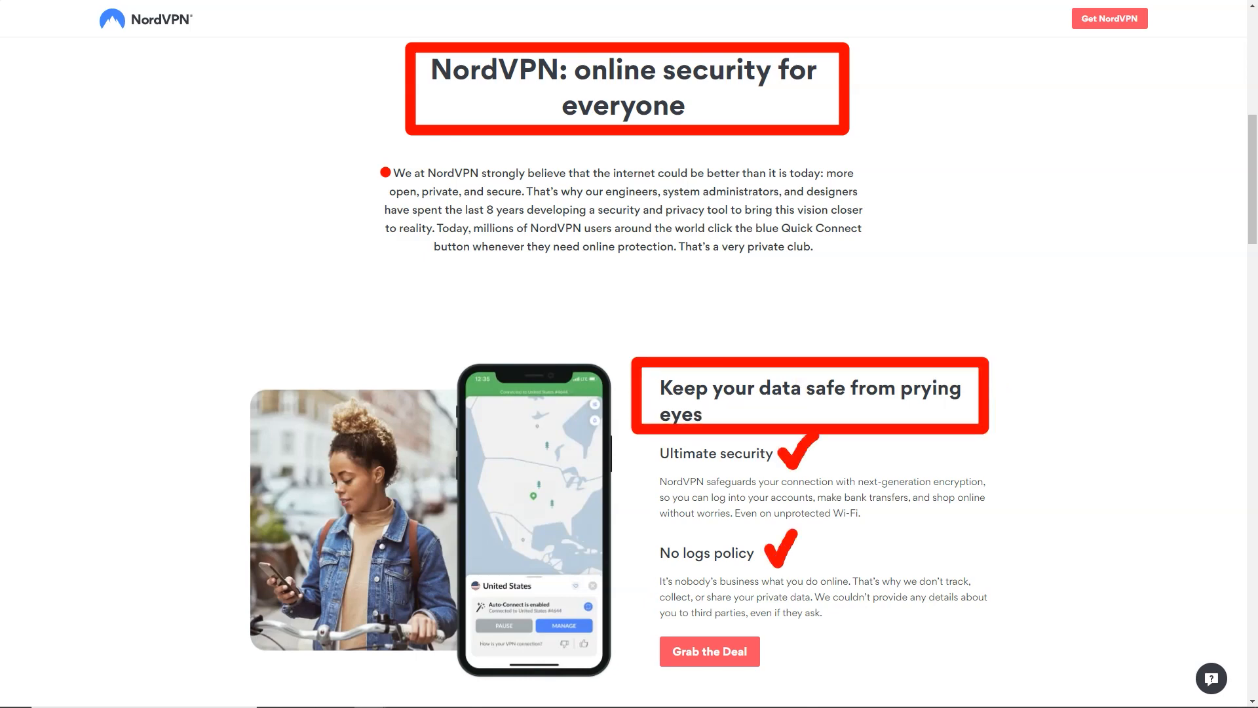
Scroll down the sales page past features, testimonials, the money-back guarantee and the Christmas deal
scroll(down, 3)
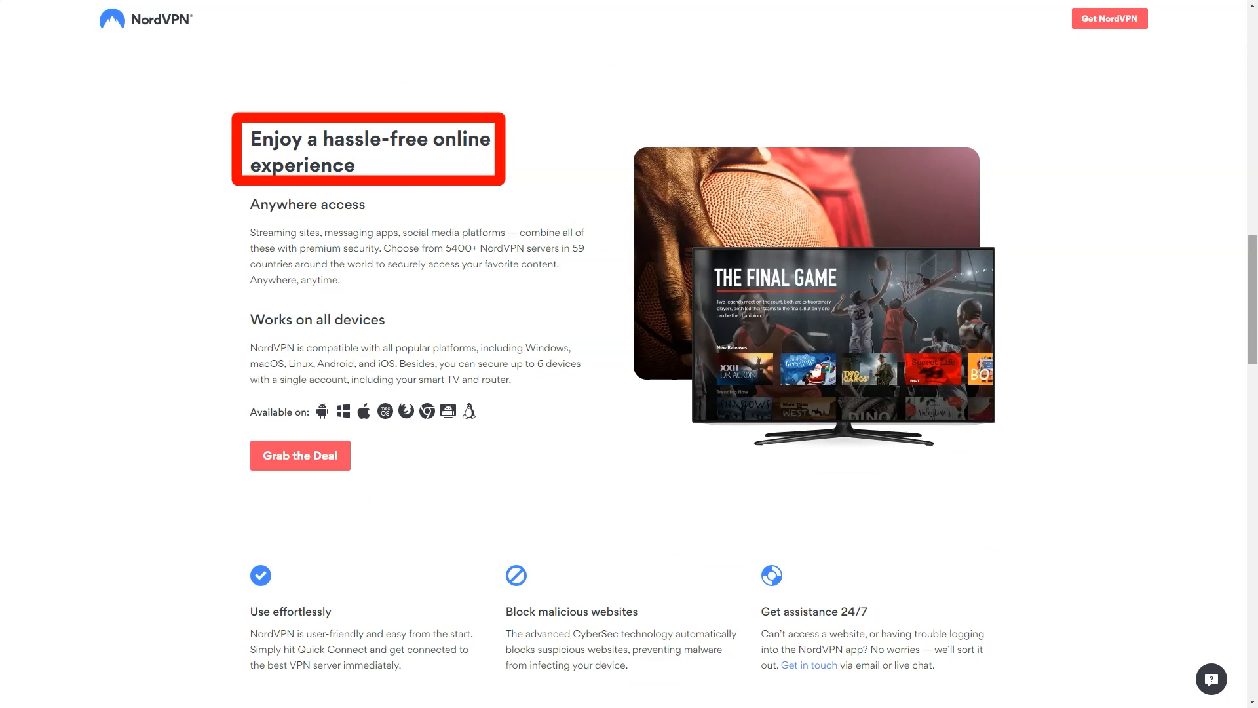
scroll(down, 3)
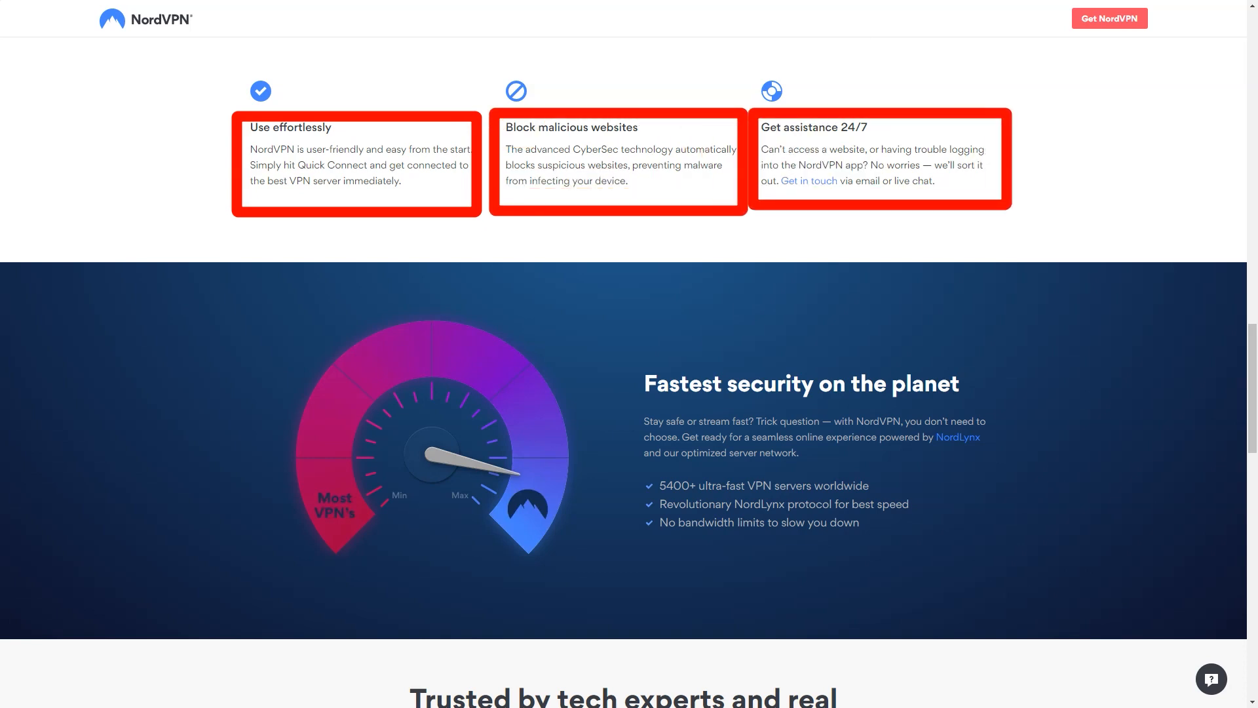
scroll(down, 3)
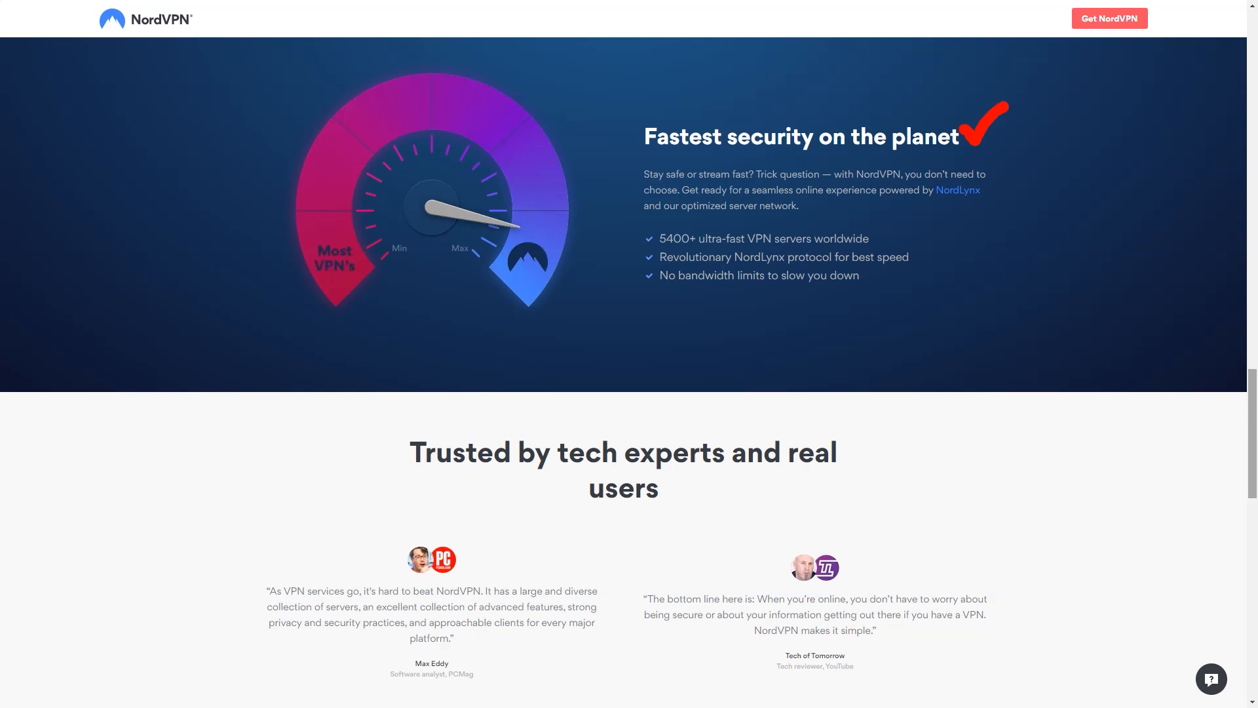
scroll(down, 3)
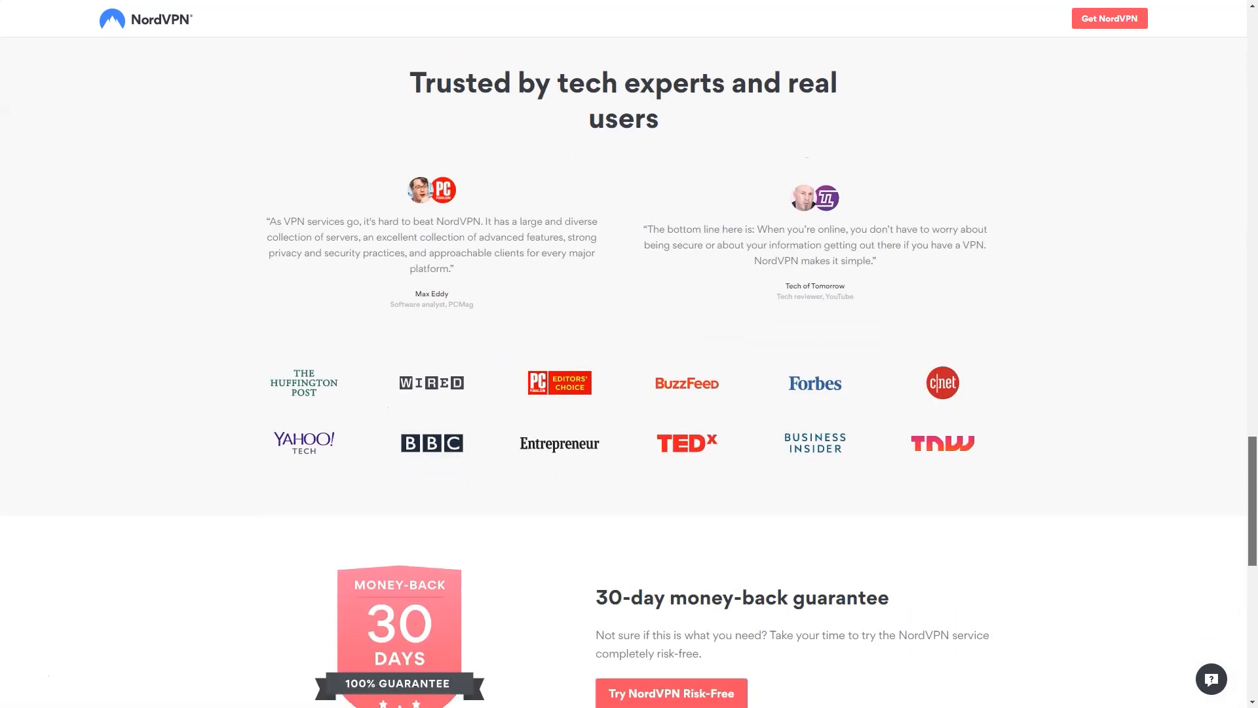
scroll(down, 3)
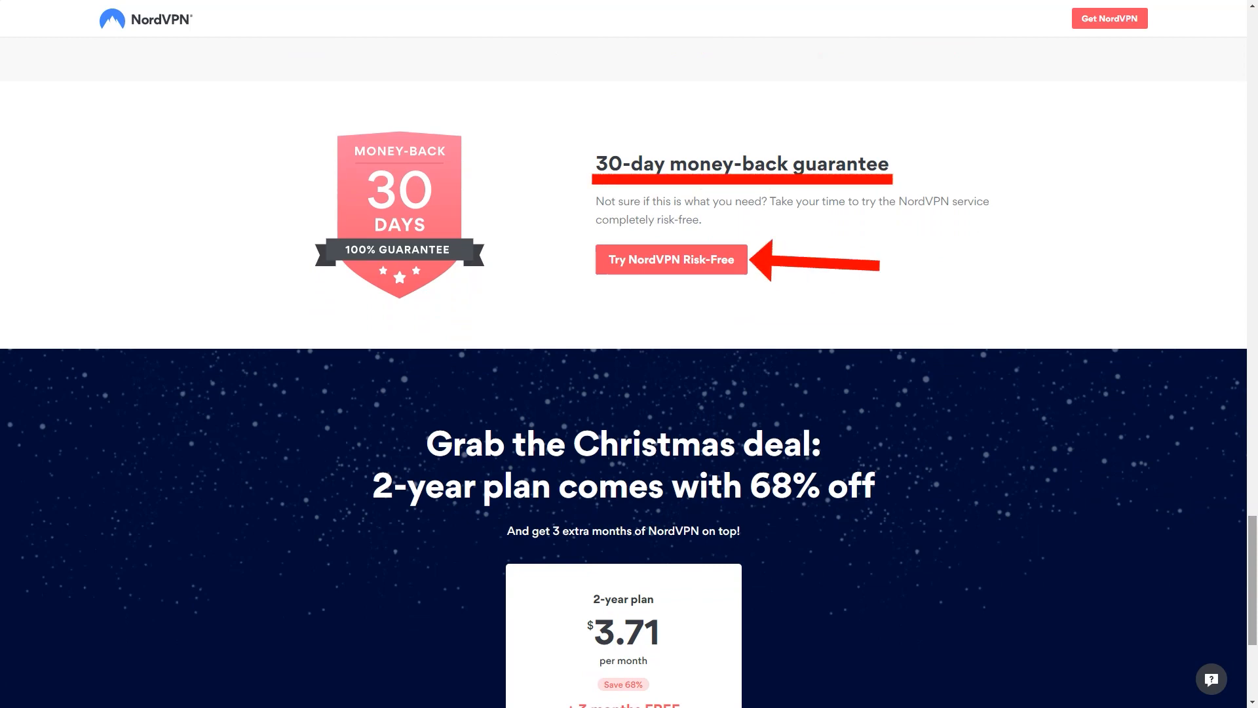
scroll(down, 3)
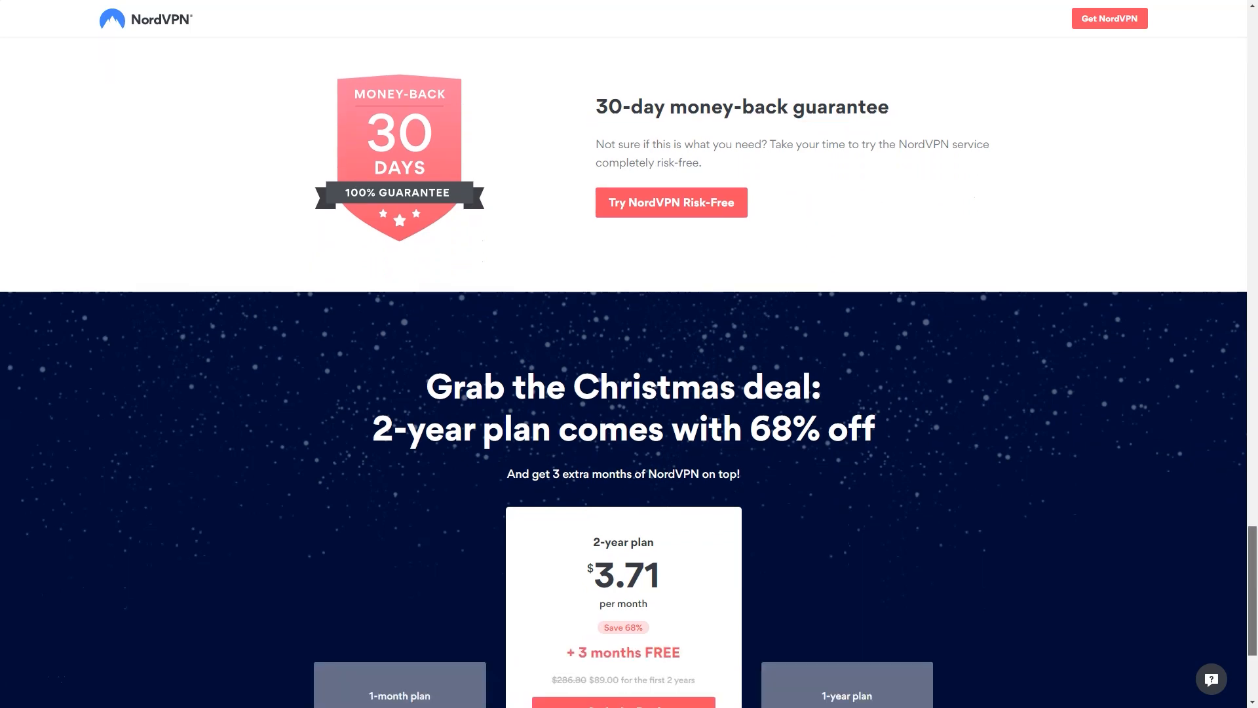
scroll(down, 3)
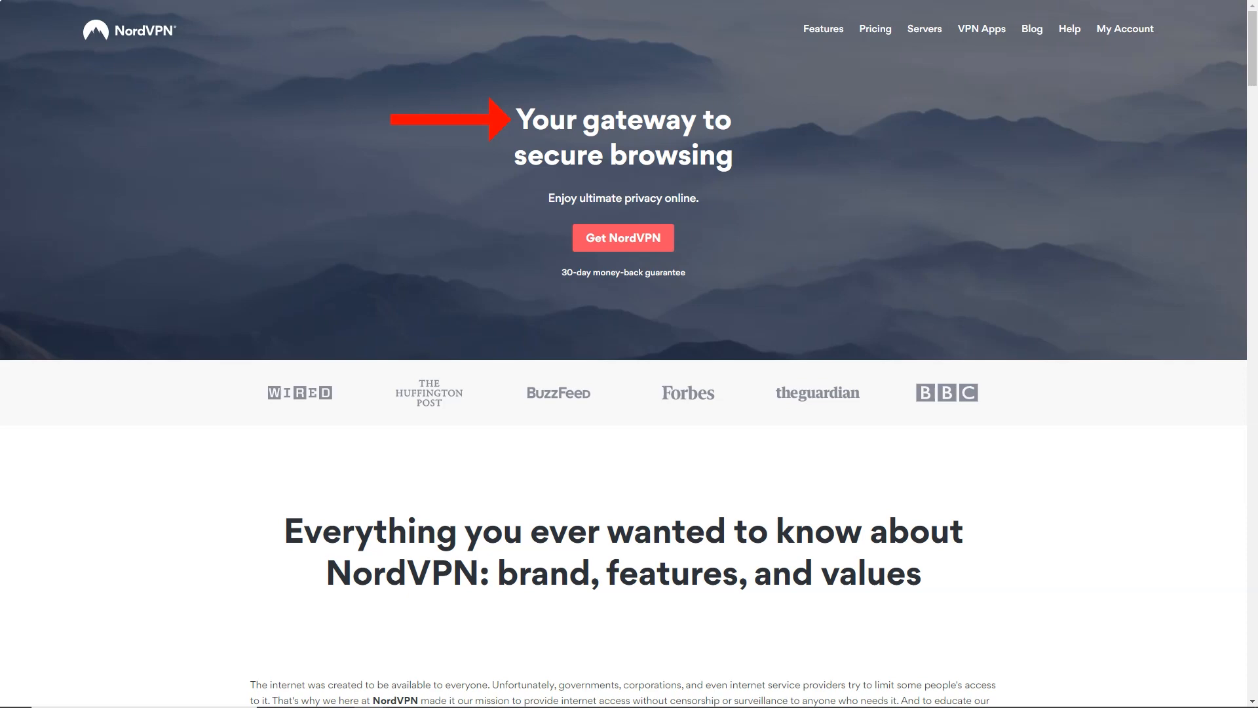
Scroll through the about page's Kill Switch, DNS leak protection and SmartPlay sections
scroll(down, 3)
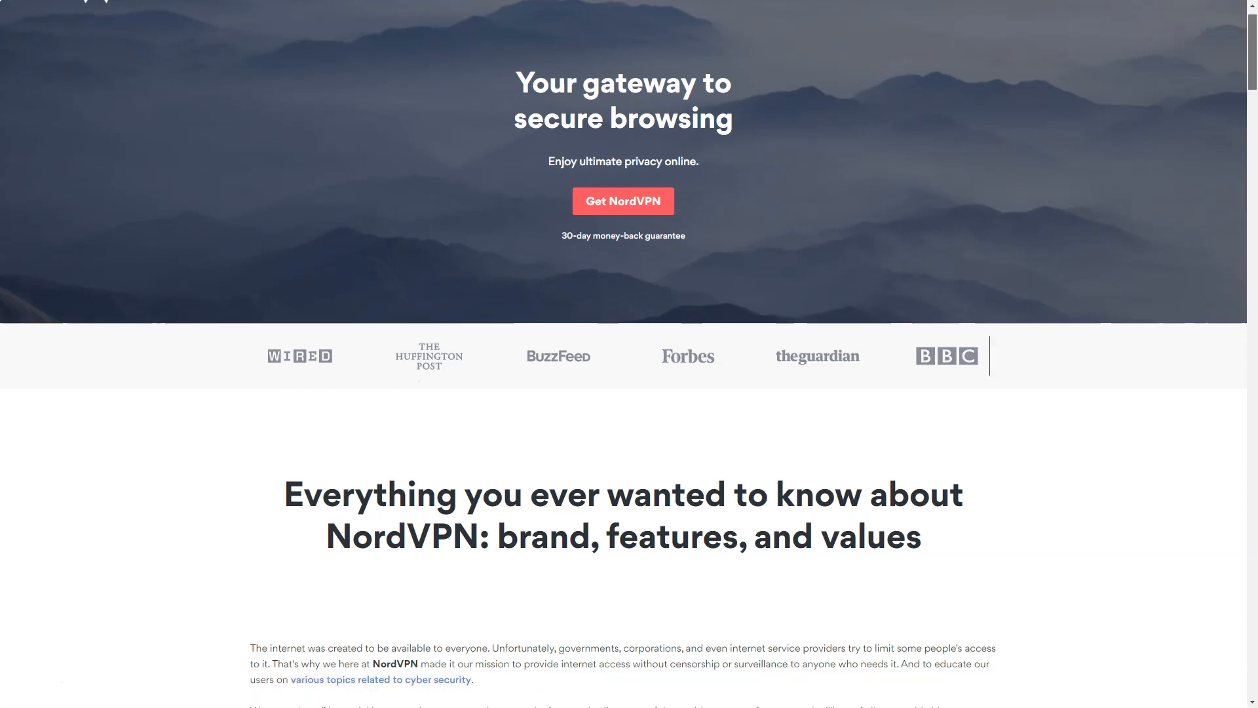
scroll(down, 3)
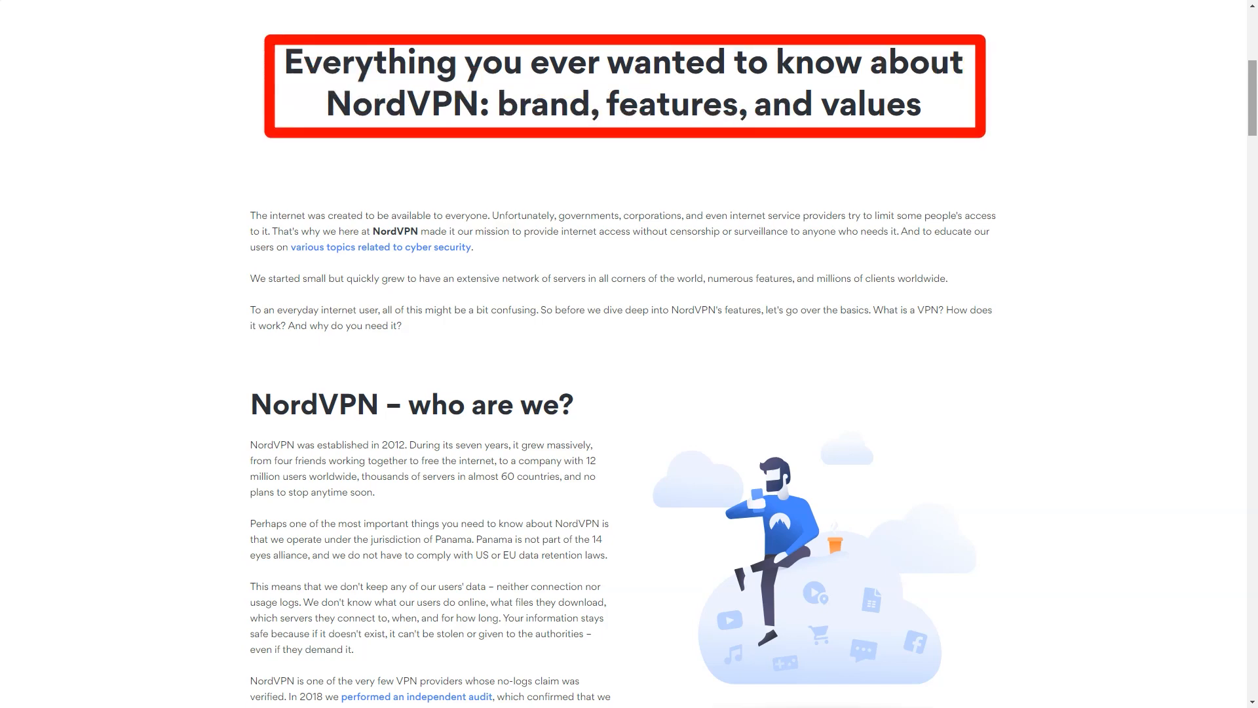
scroll(down, 3)
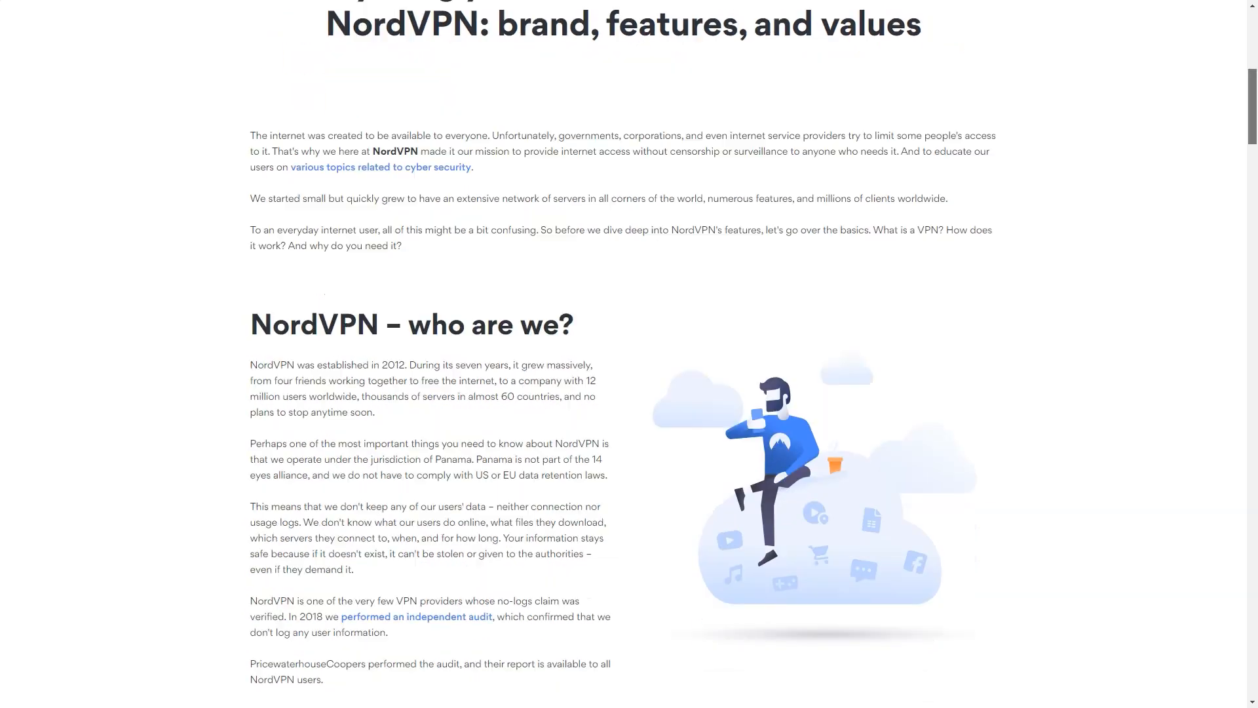
scroll(down, 3)
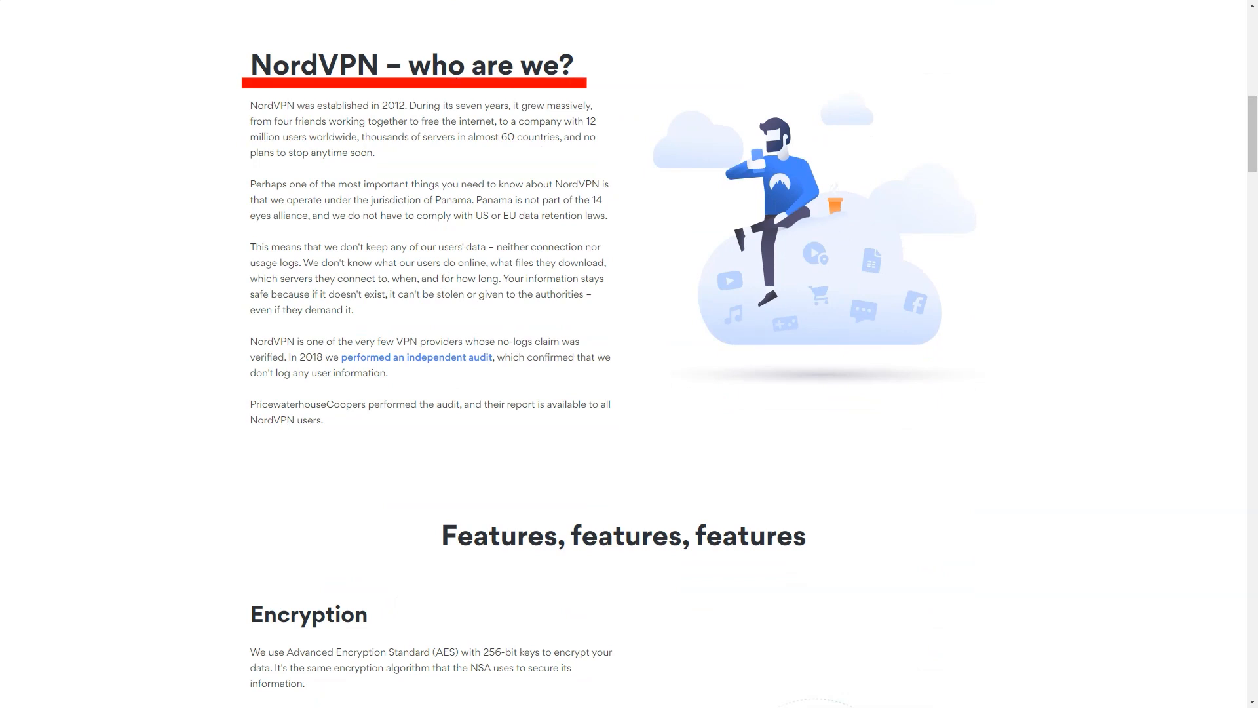
scroll(down, 3)
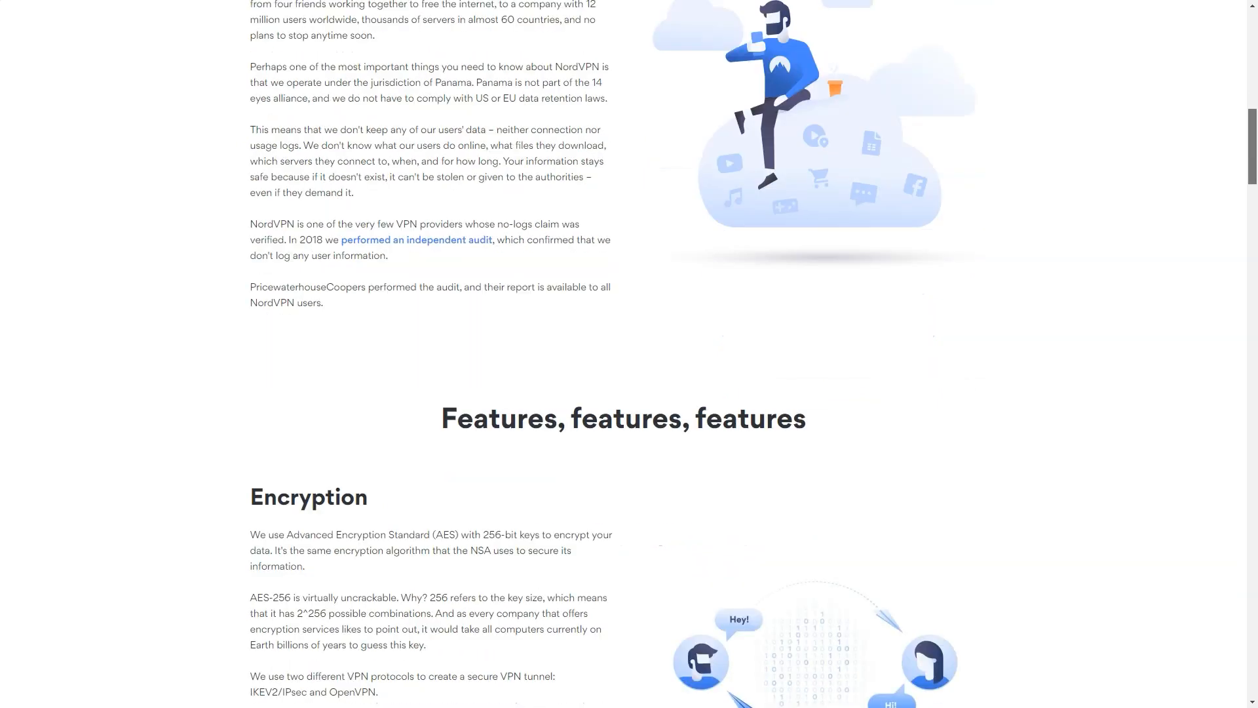
scroll(down, 3)
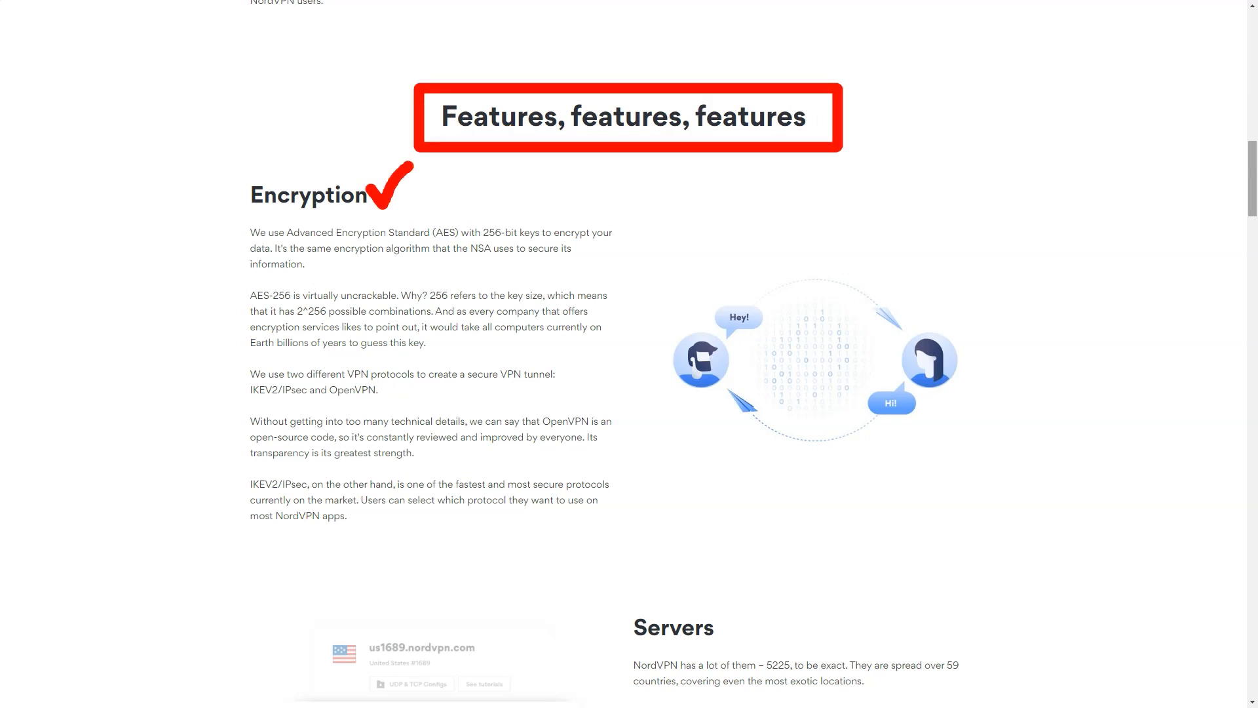
scroll(down, 3)
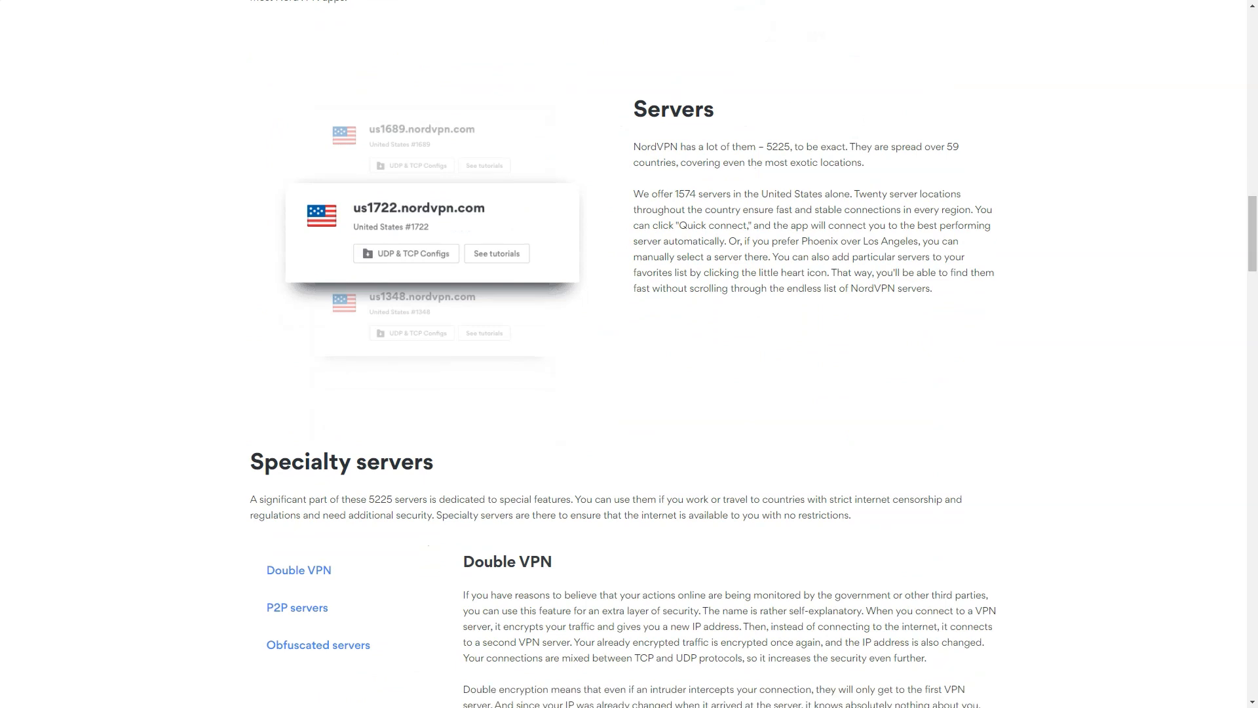
scroll(down, 3)
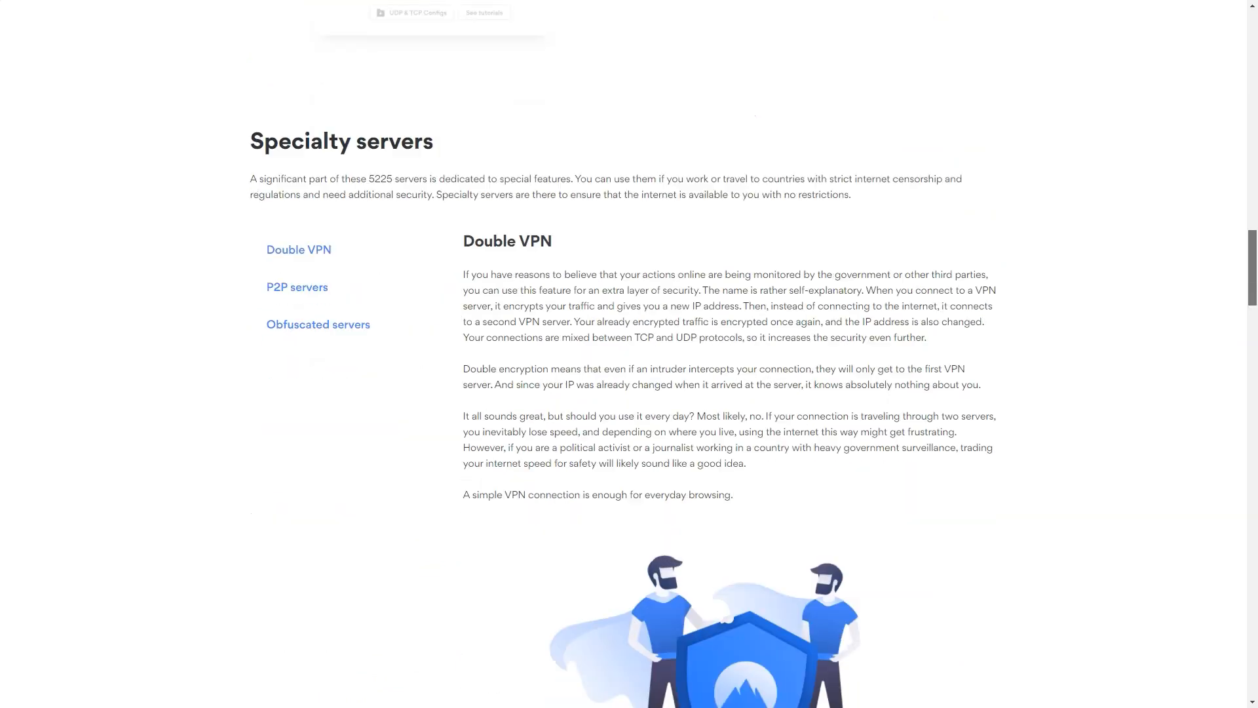
scroll(down, 3)
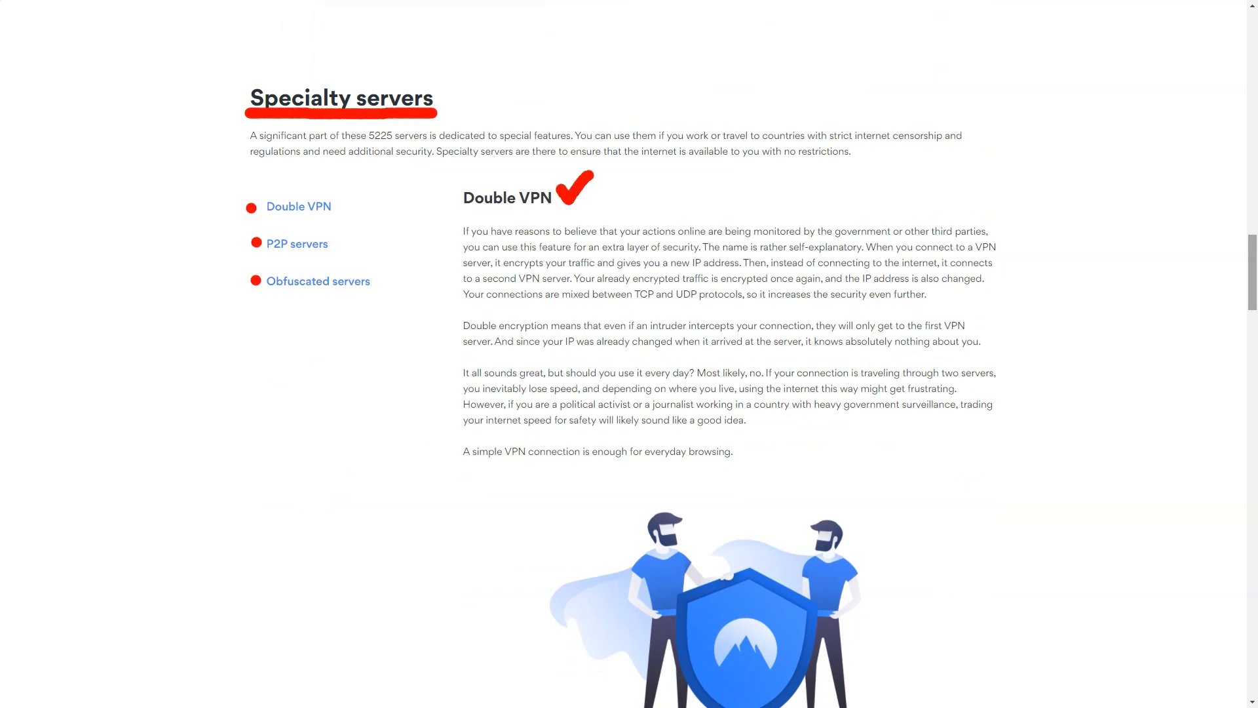
Continue down to the Apps for every taste section, highlighting a heading on the way
scroll(down, 3)
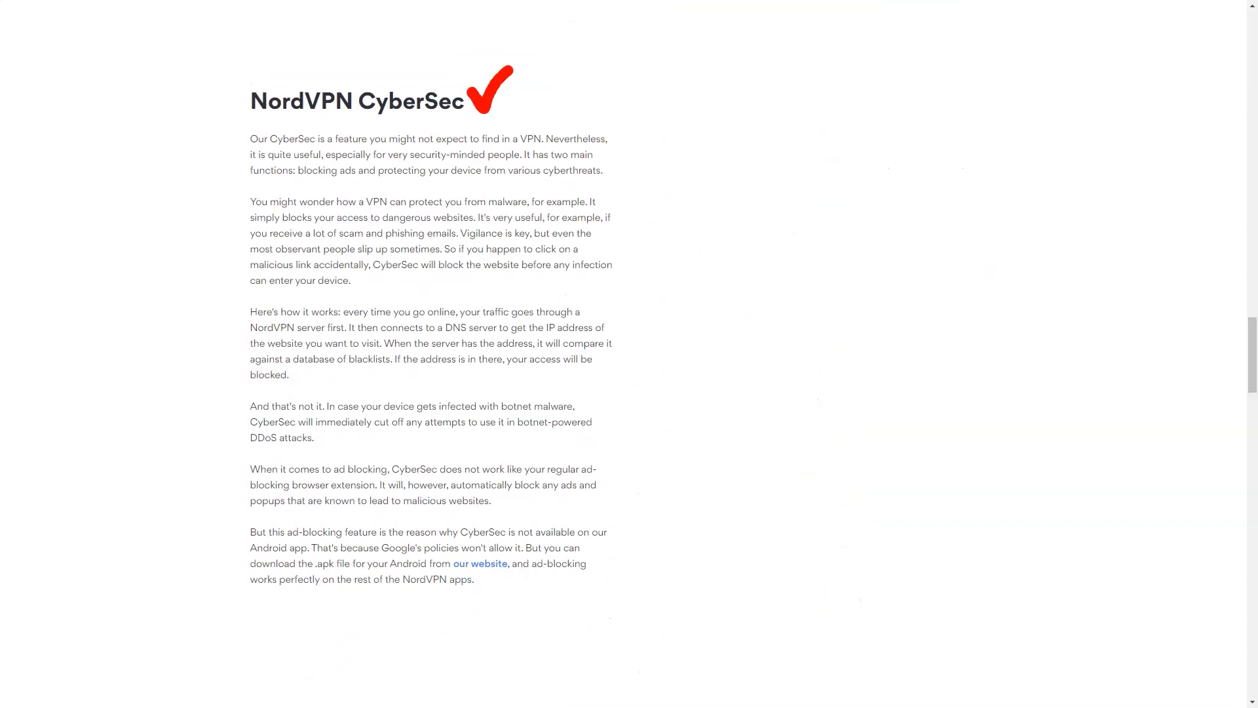
scroll(down, 3)
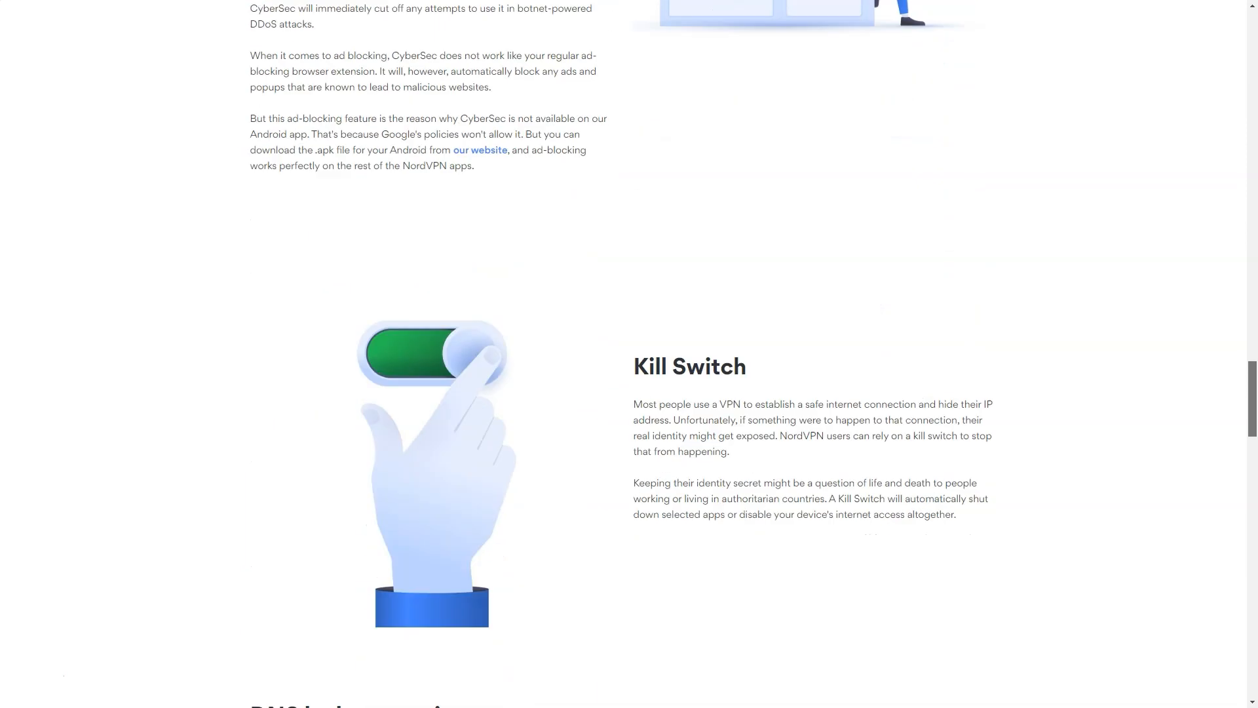
scroll(down, 3)
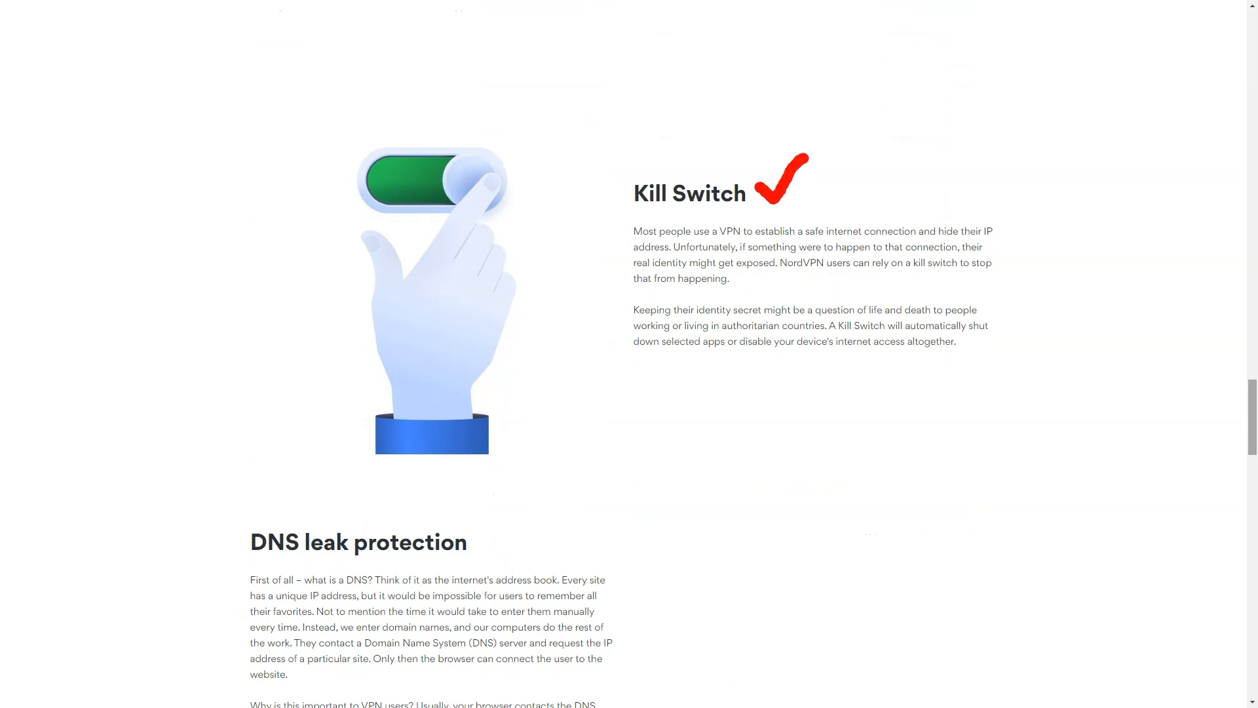
scroll(down, 3)
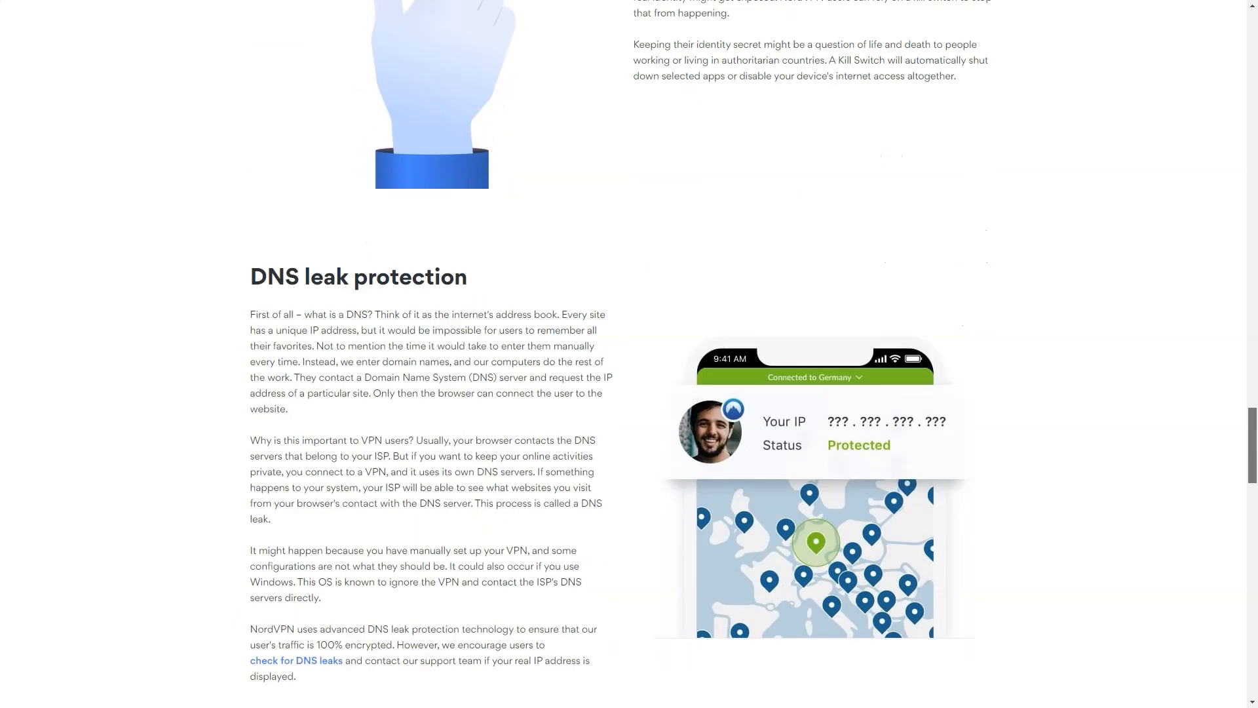
scroll(down, 3)
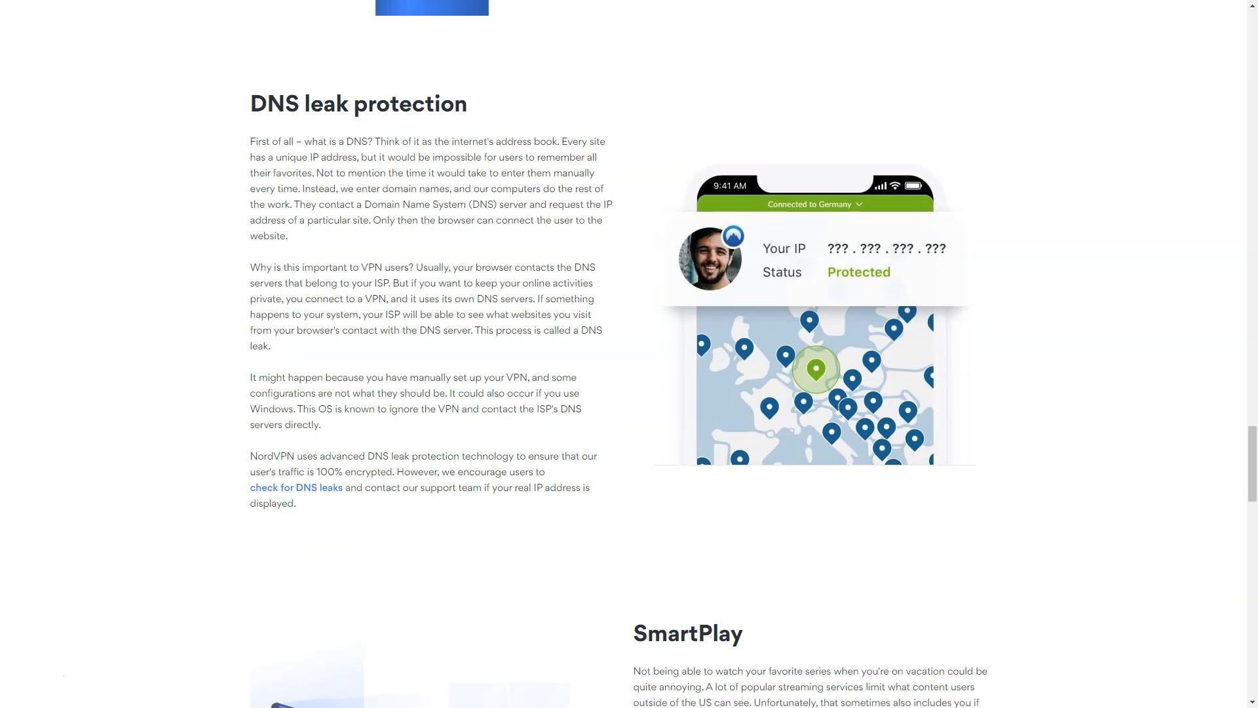
scroll(down, 3)
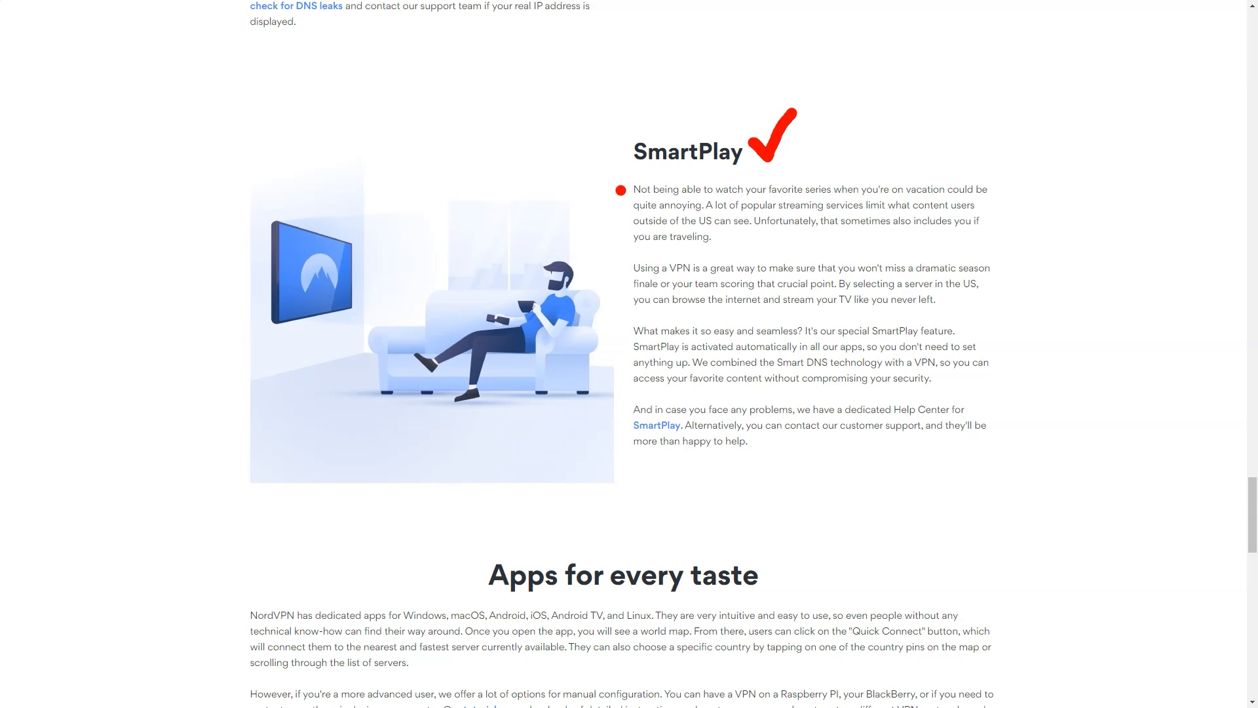
scroll(down, 3)
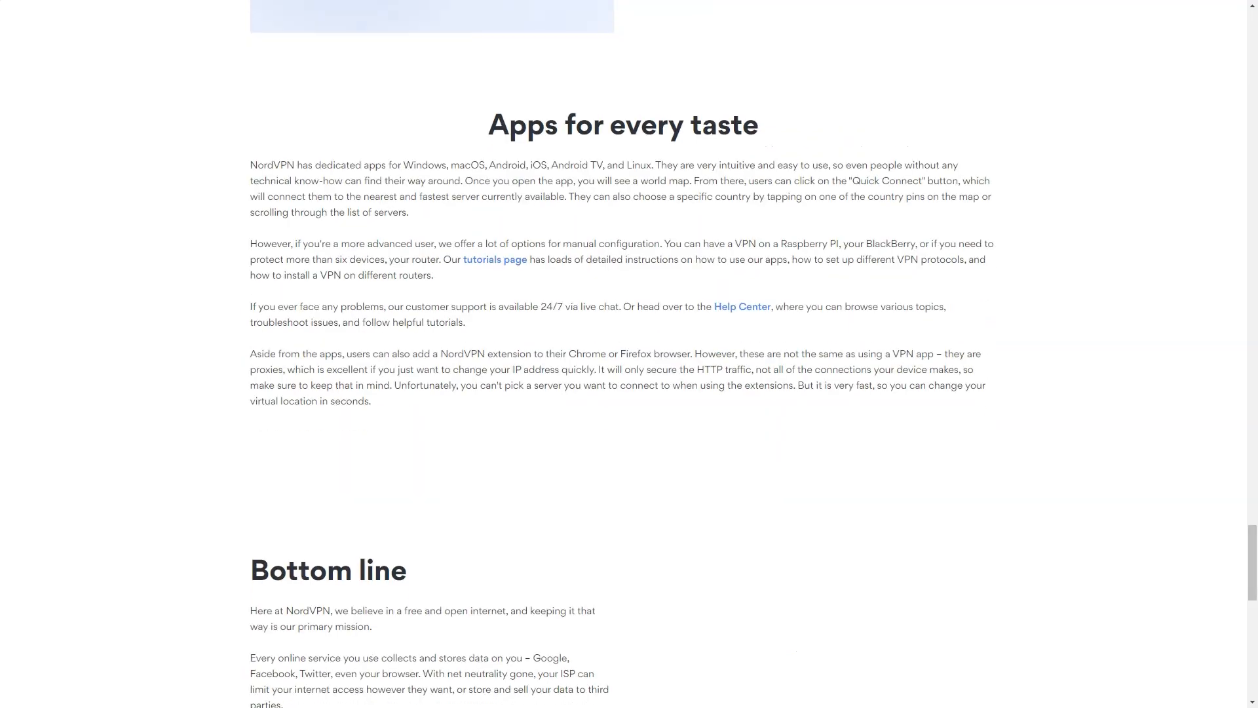
drag(481, 143, 785, 148)
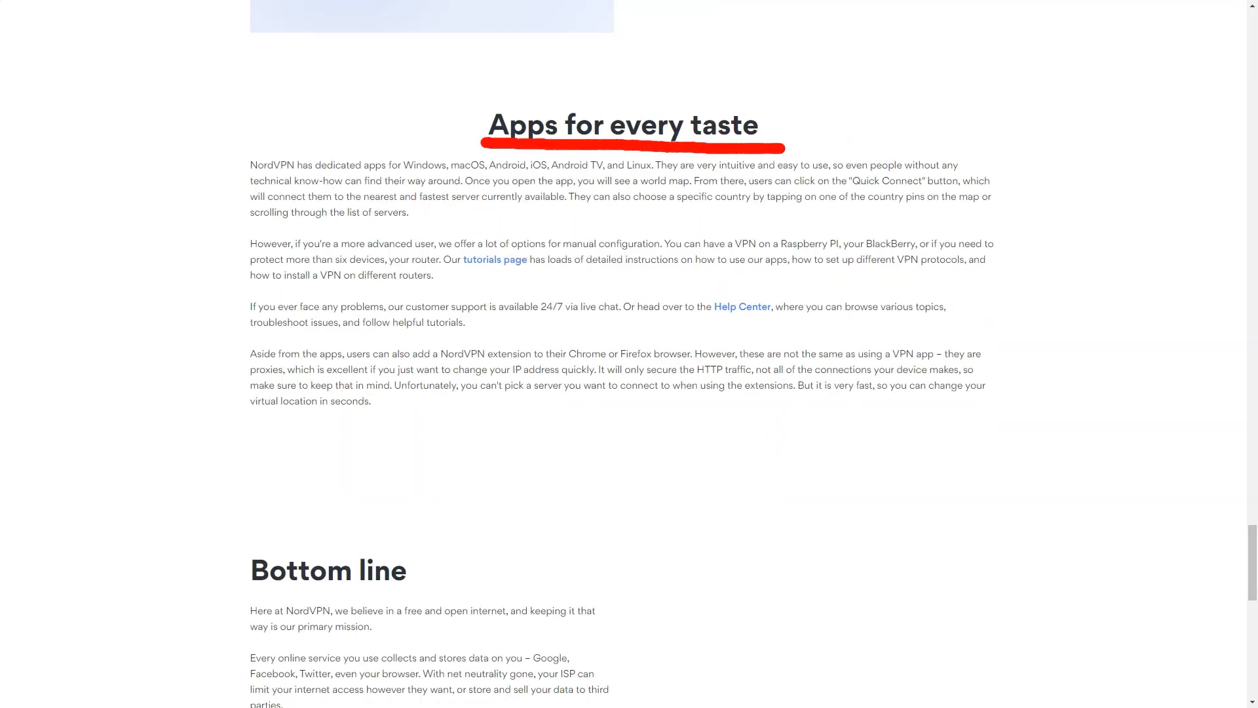
scroll(down, 3)
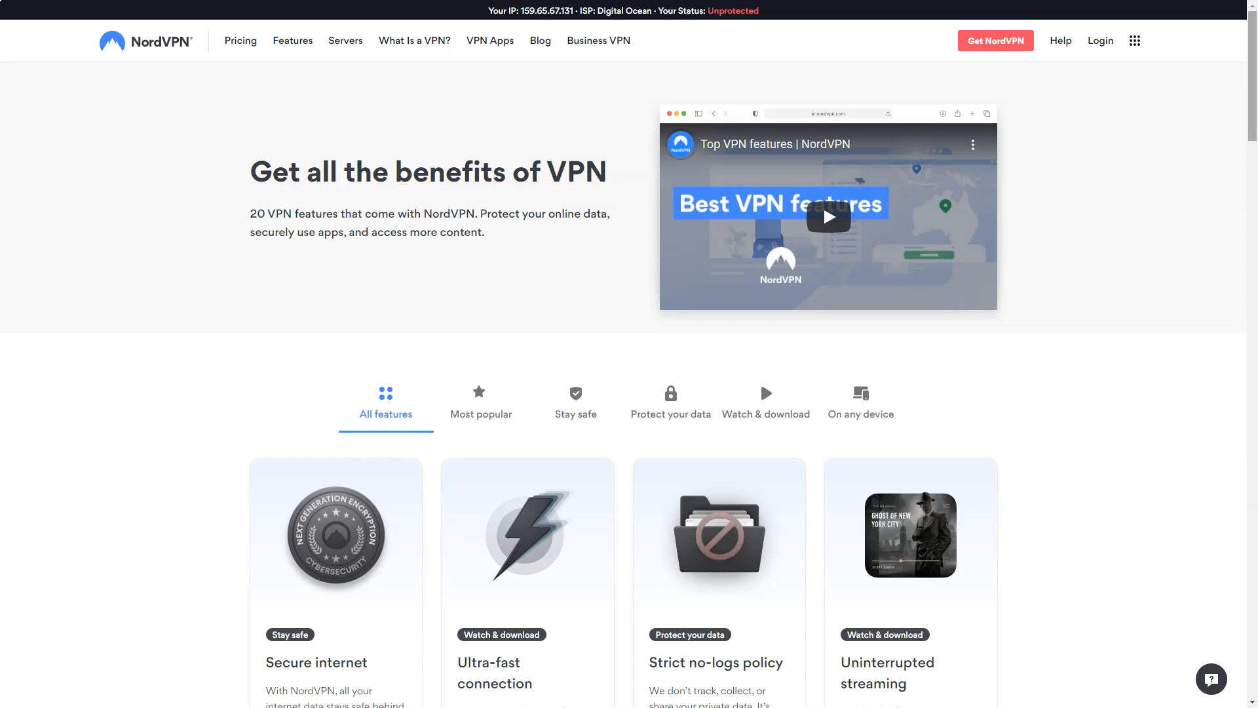
Scroll past the features grid and the user tweets at the bottom of the features page
scroll(down, 3)
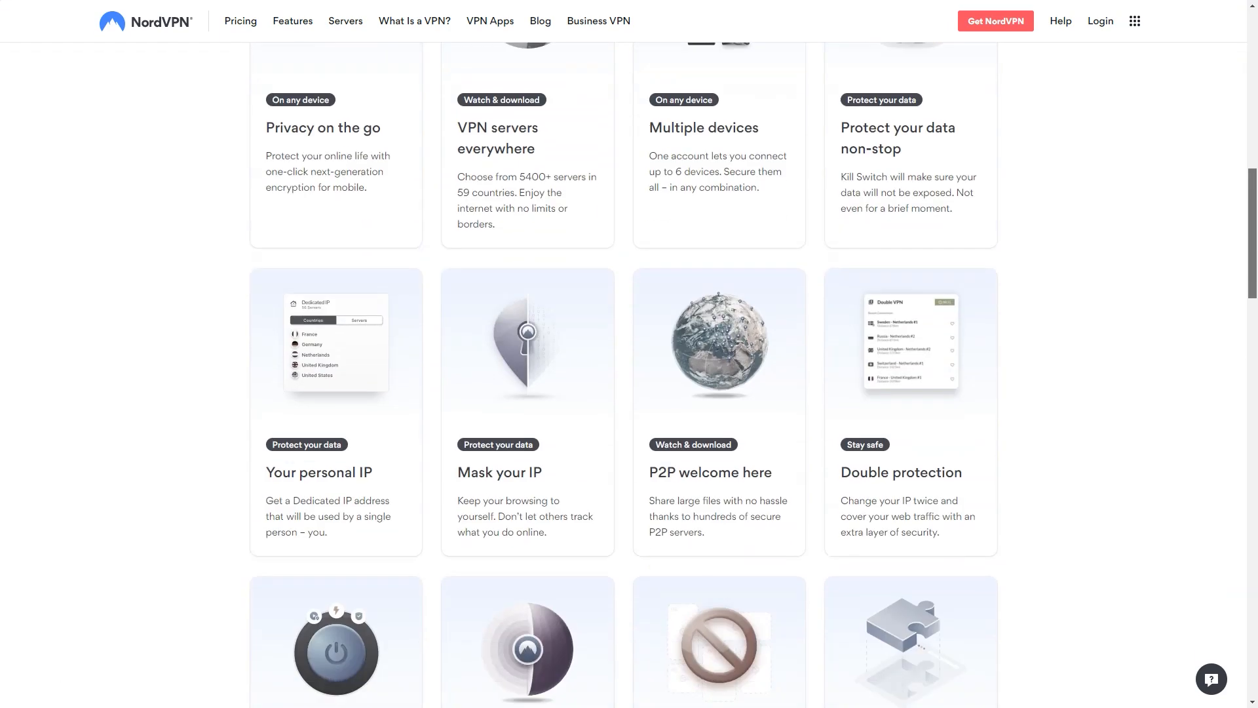
scroll(down, 3)
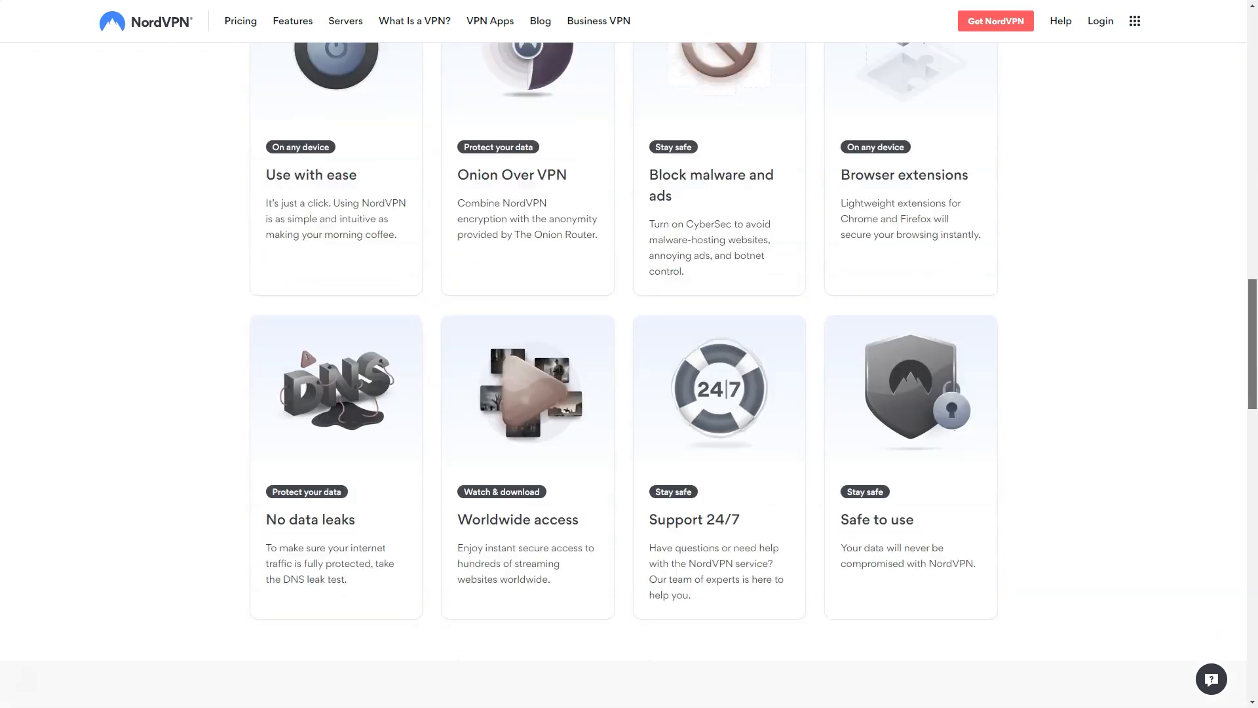
scroll(down, 3)
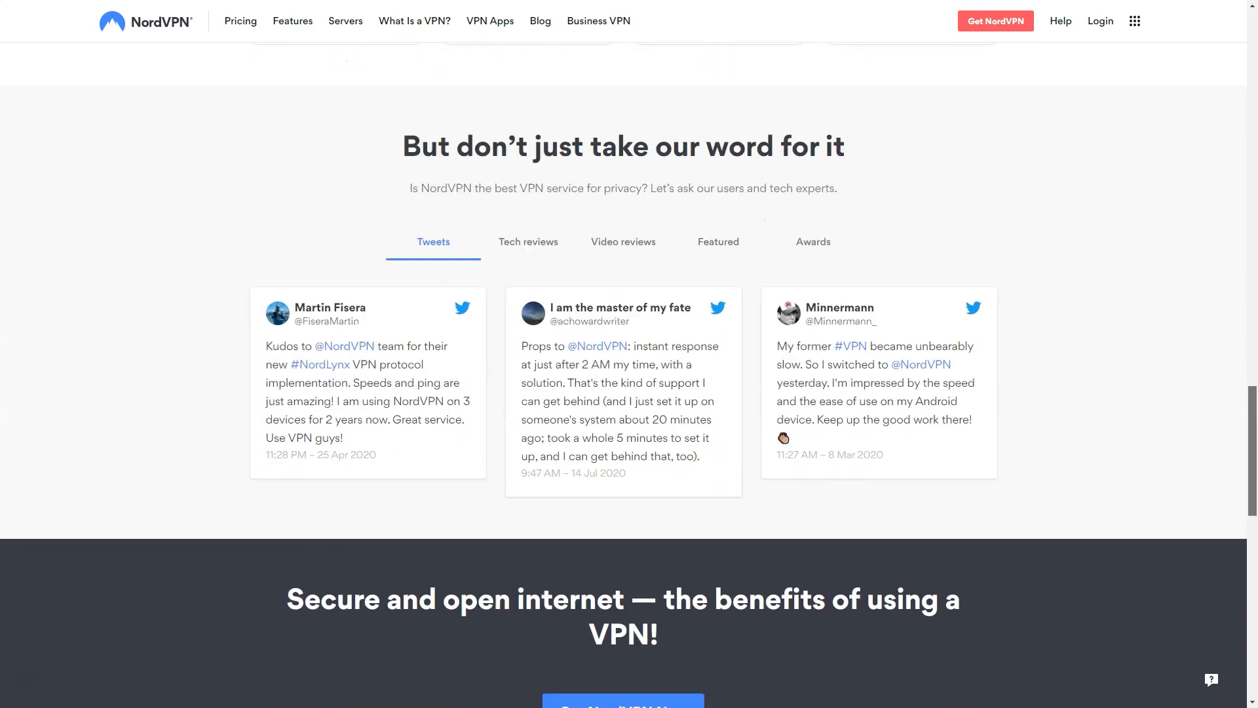
scroll(down, 3)
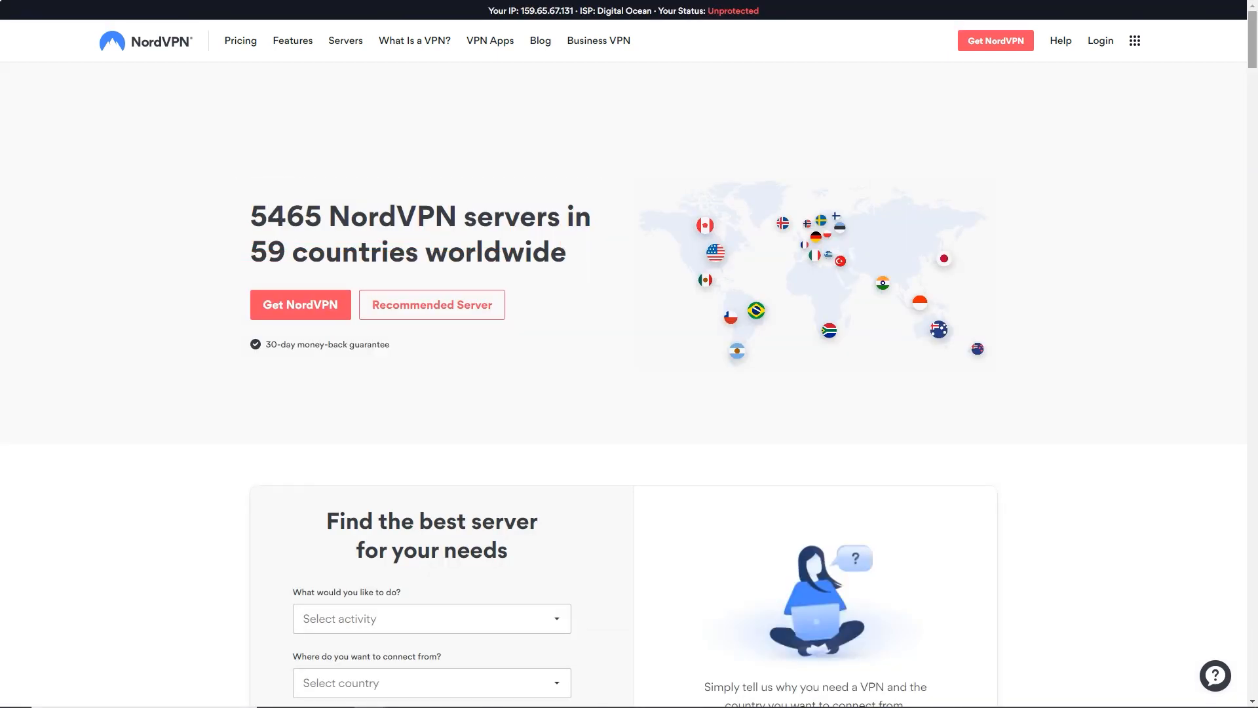
Scroll through the server and protocol tables, the city server list and the server types
scroll(down, 3)
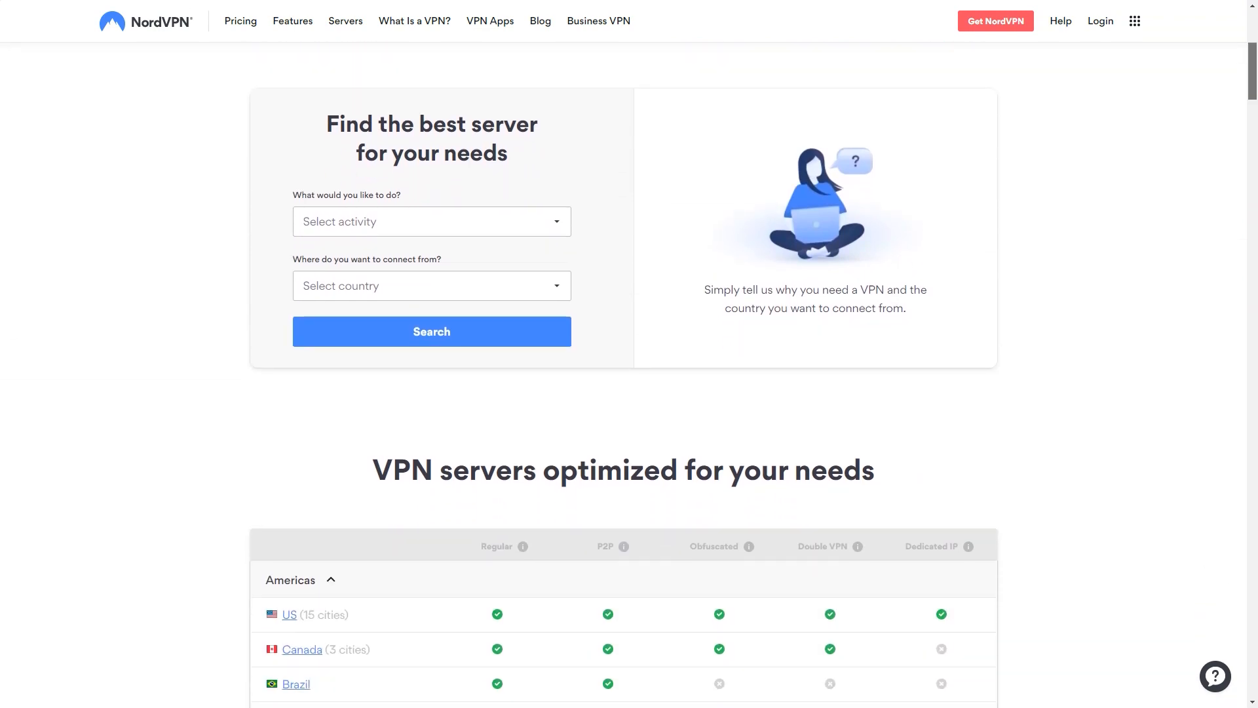
scroll(down, 3)
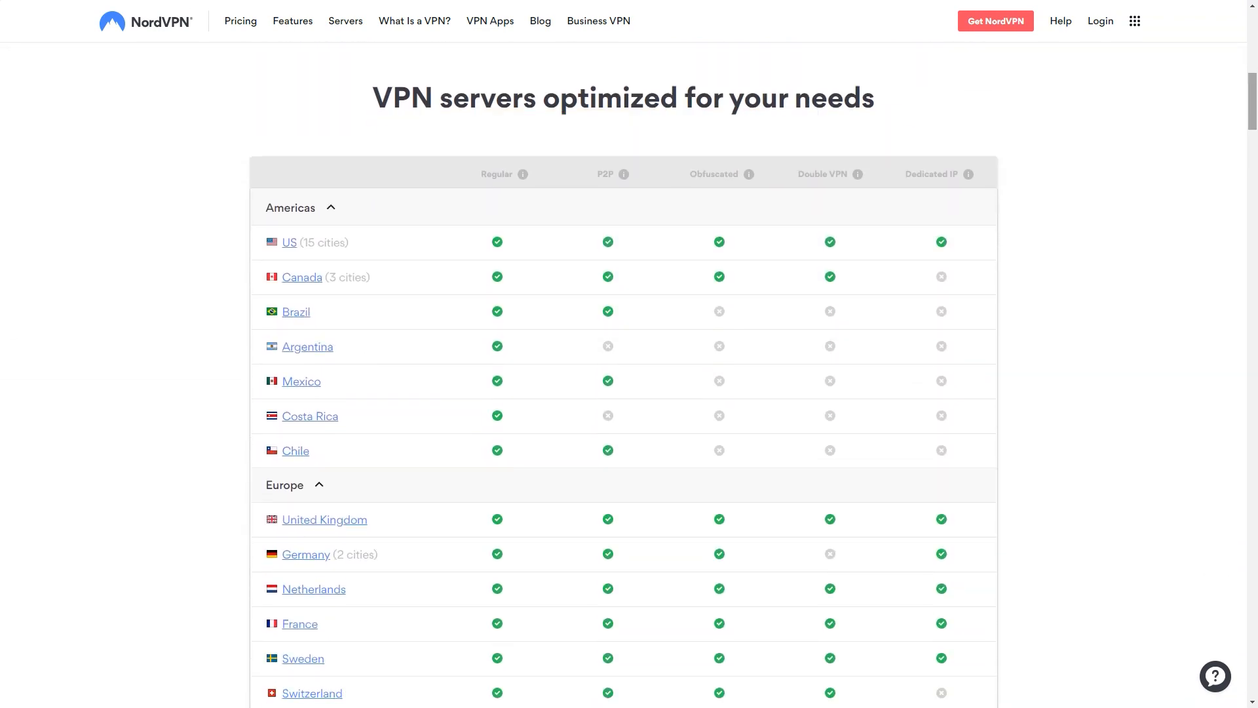
scroll(down, 3)
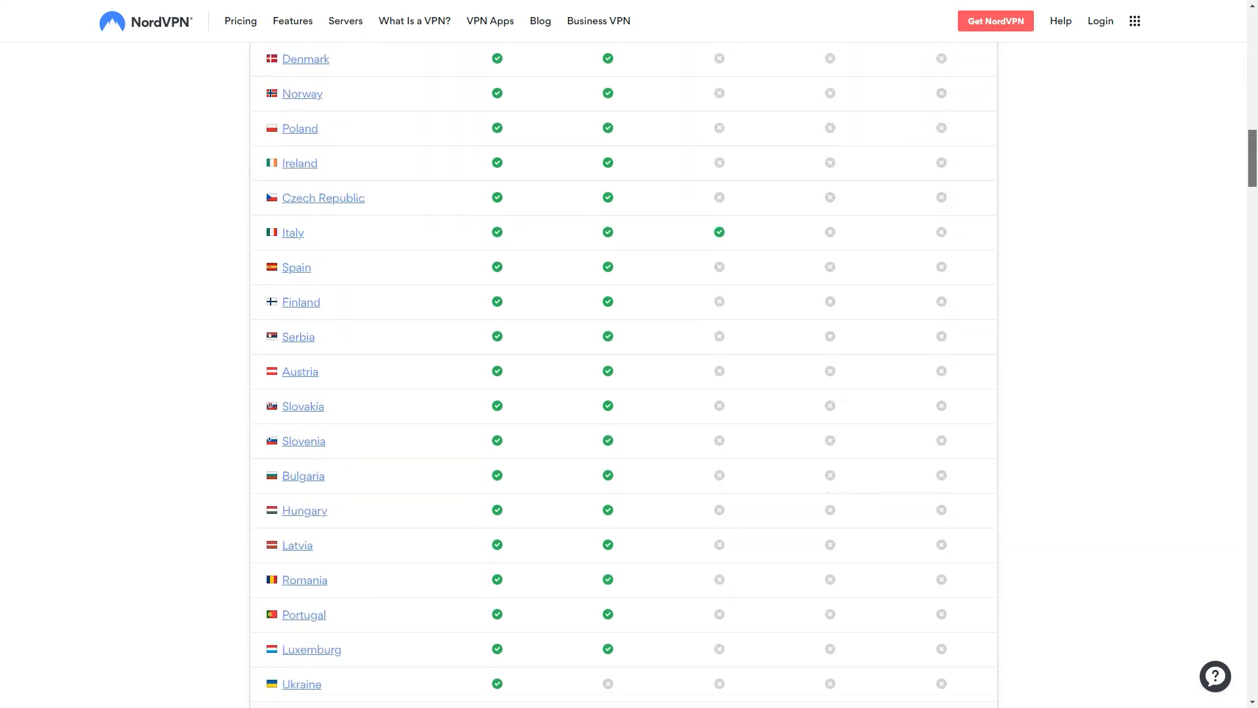
scroll(down, 3)
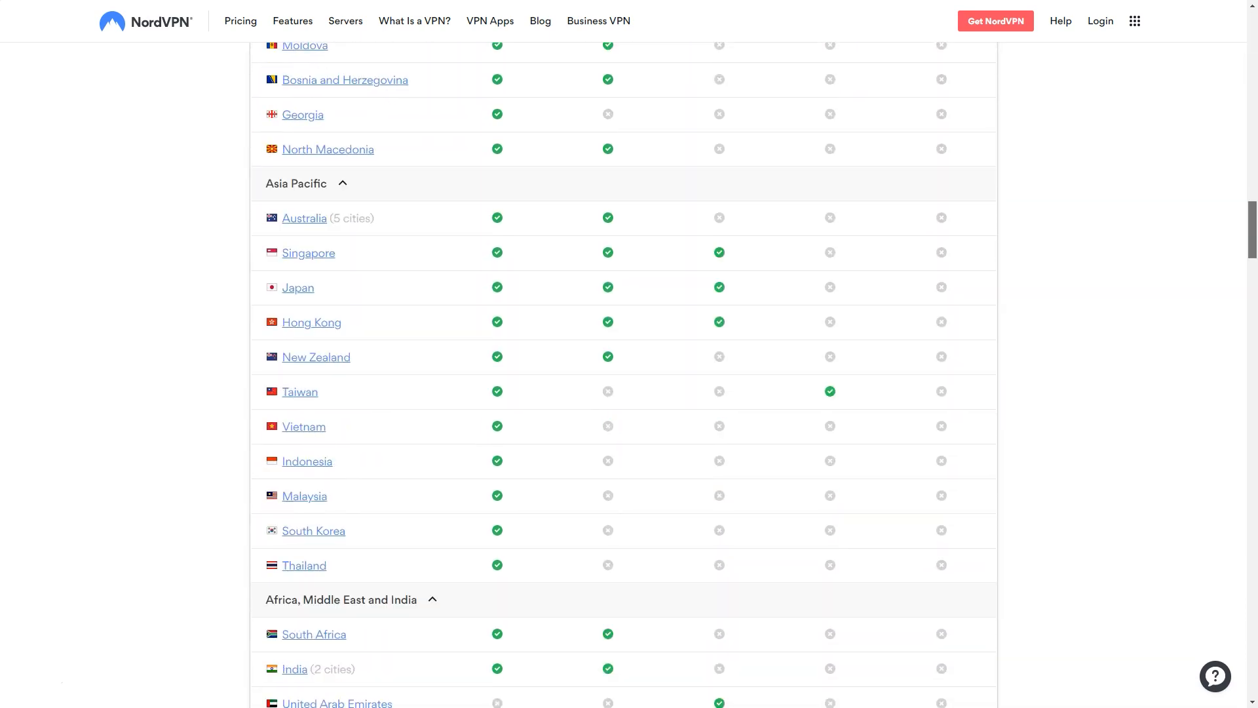
scroll(up, 3)
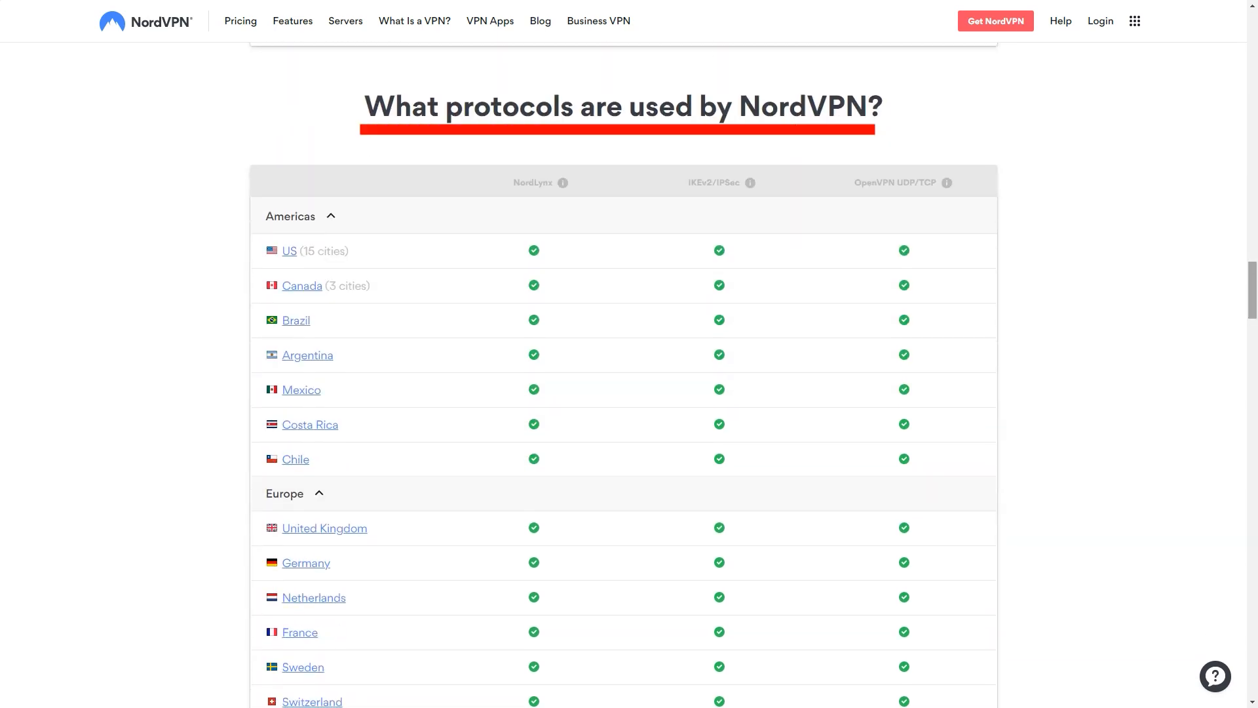
scroll(down, 3)
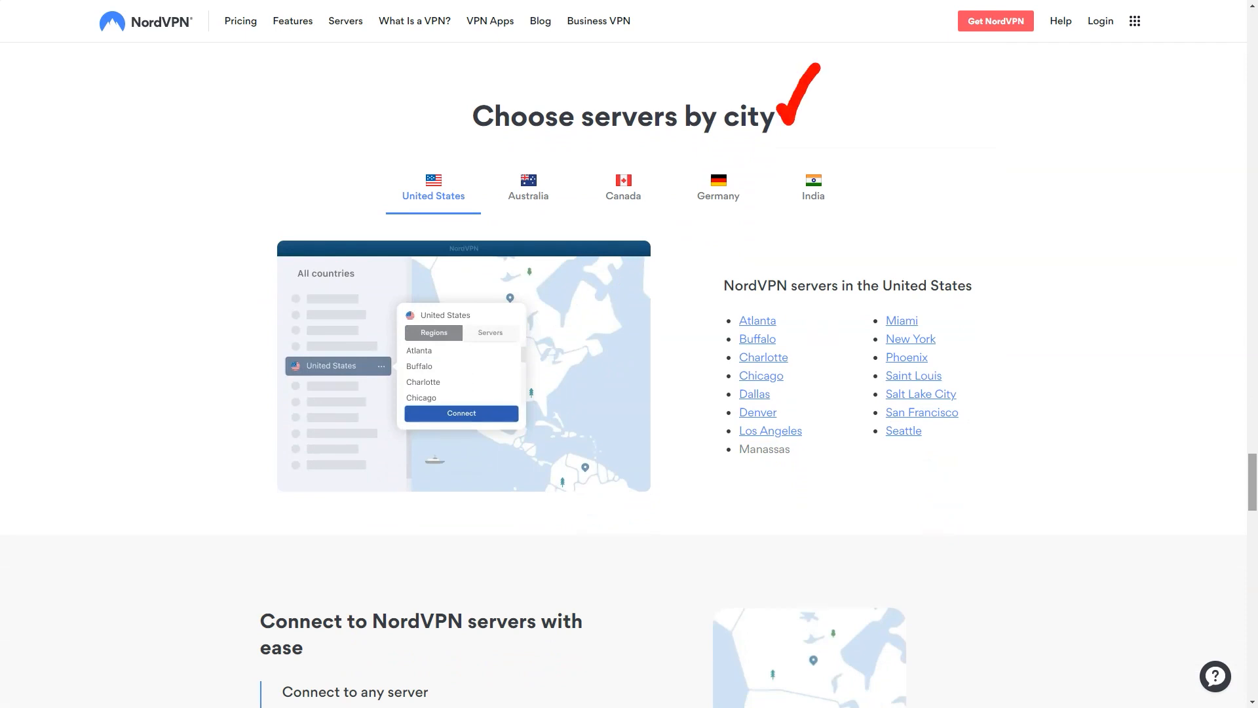
scroll(down, 3)
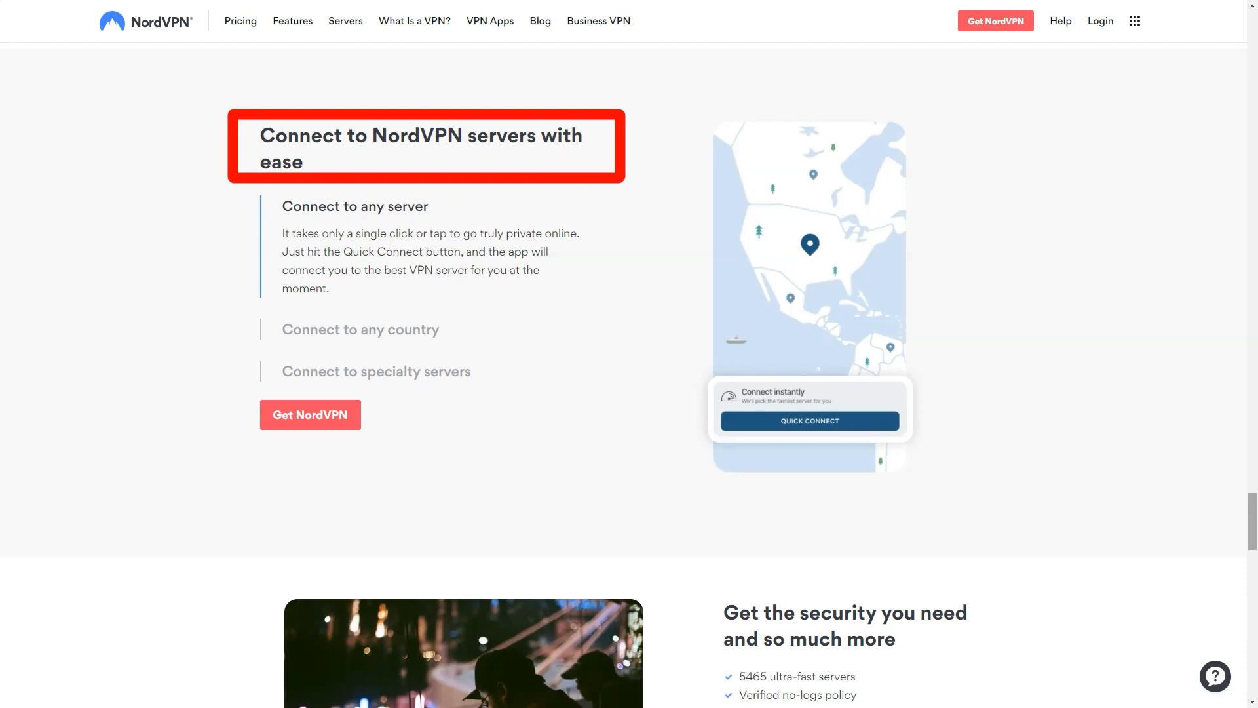
scroll(down, 3)
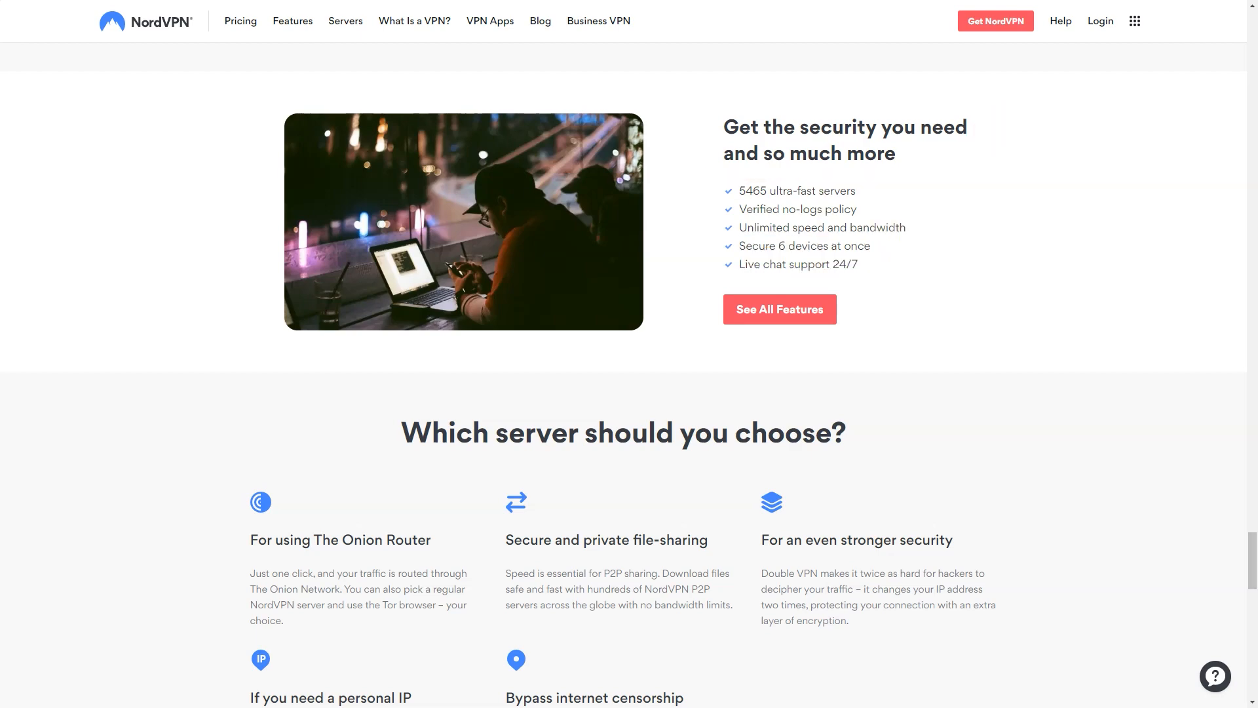
scroll(down, 3)
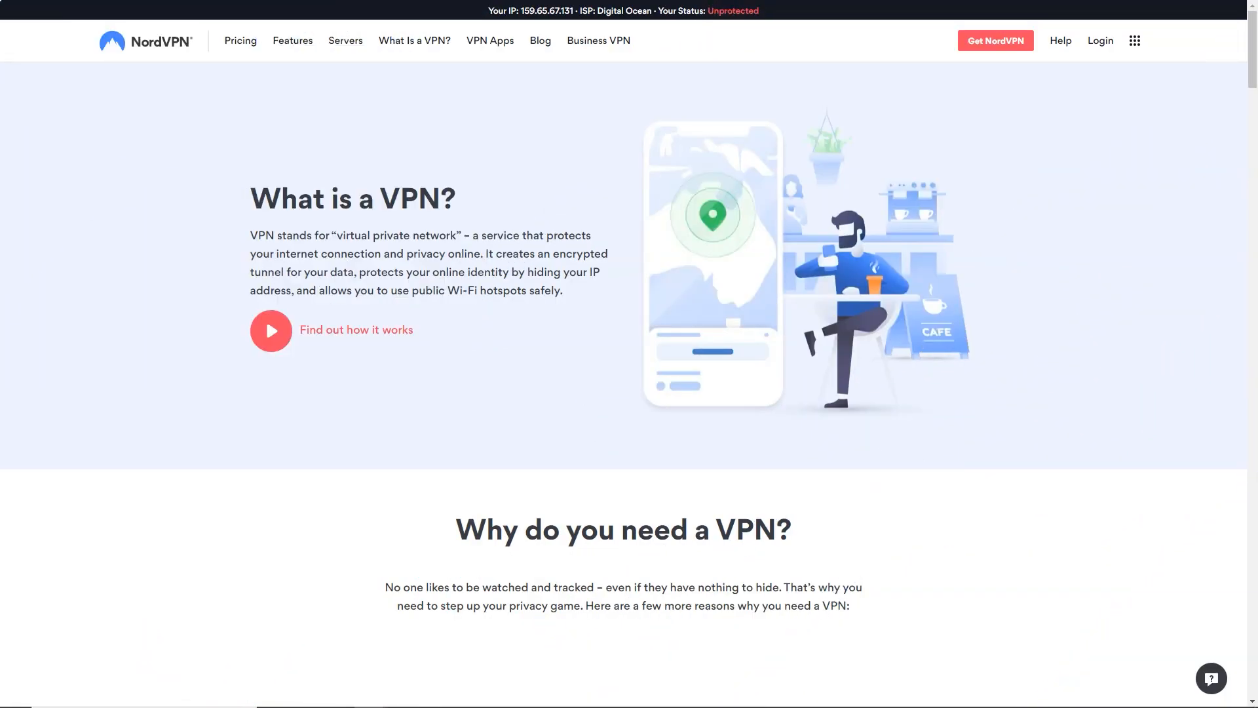
Scroll down the What is a VPN page through how it works, setup steps and the encryption protocols
scroll(down, 3)
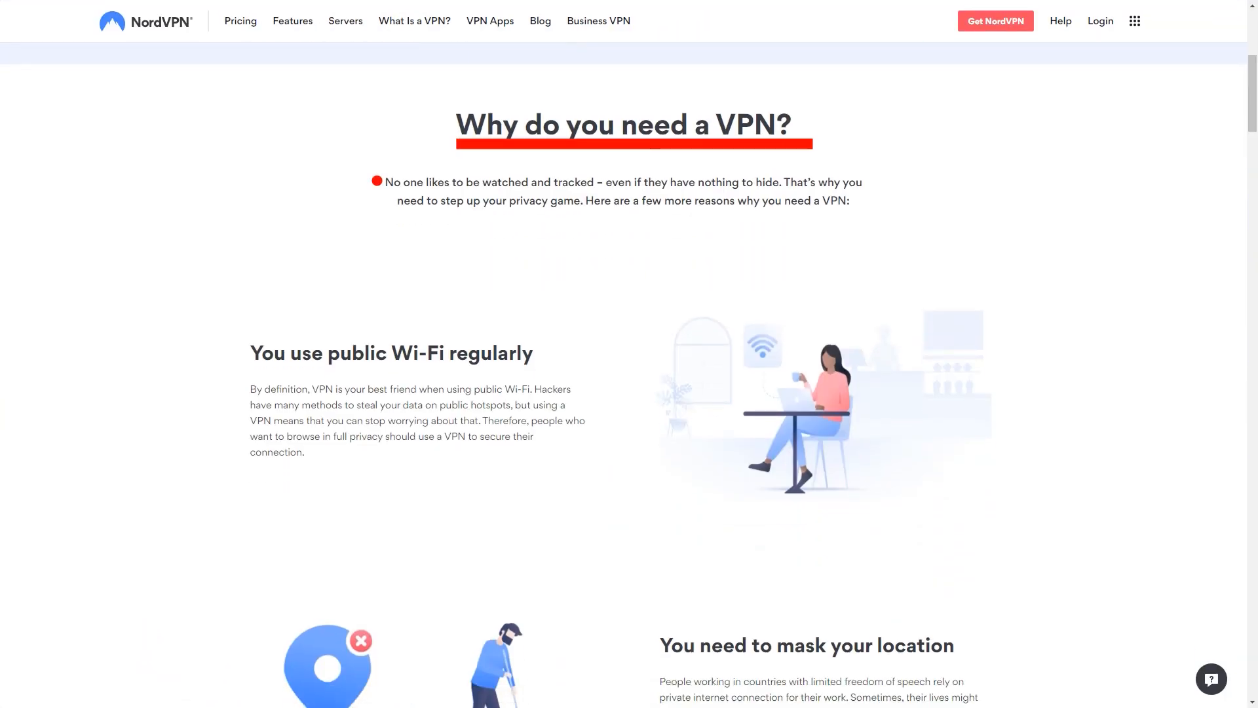
scroll(down, 3)
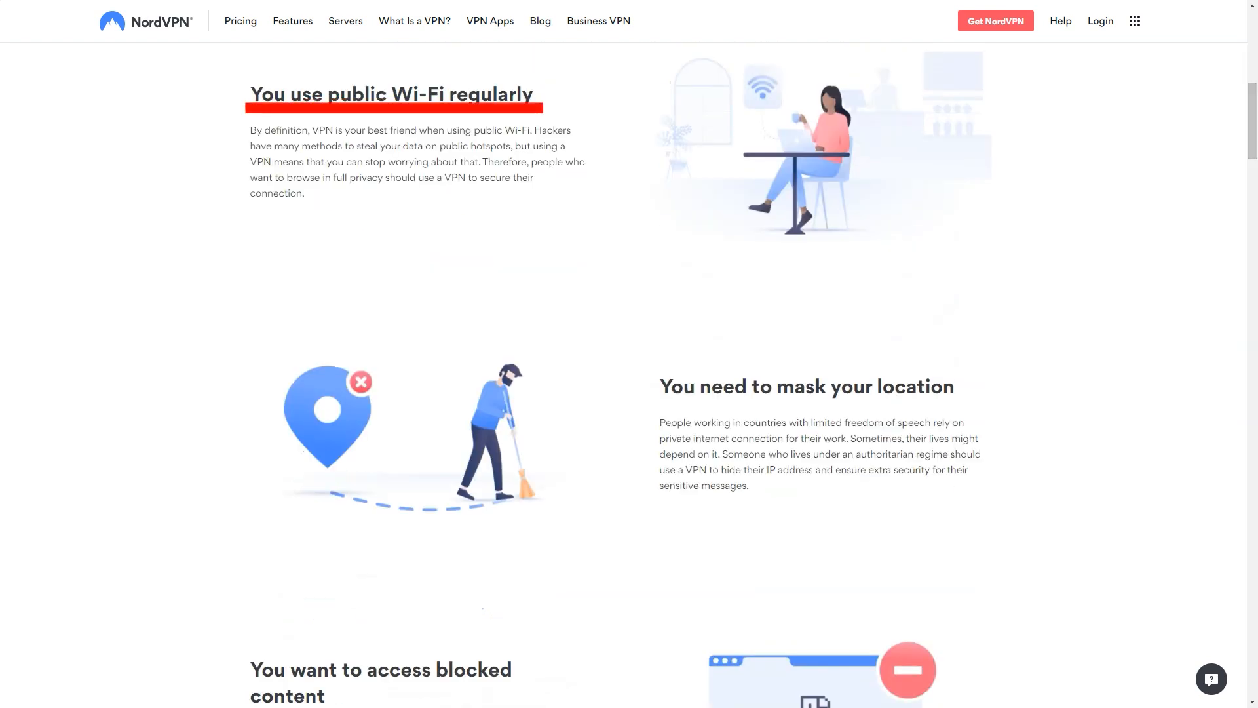
scroll(down, 3)
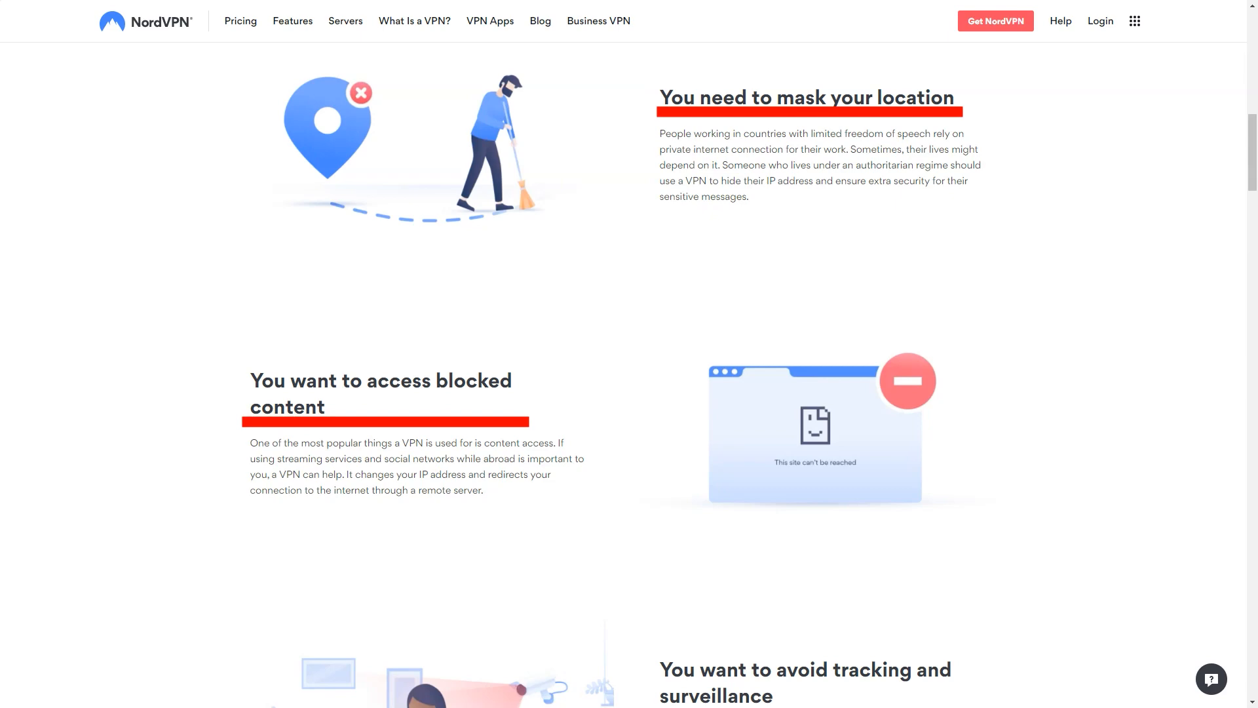
scroll(down, 3)
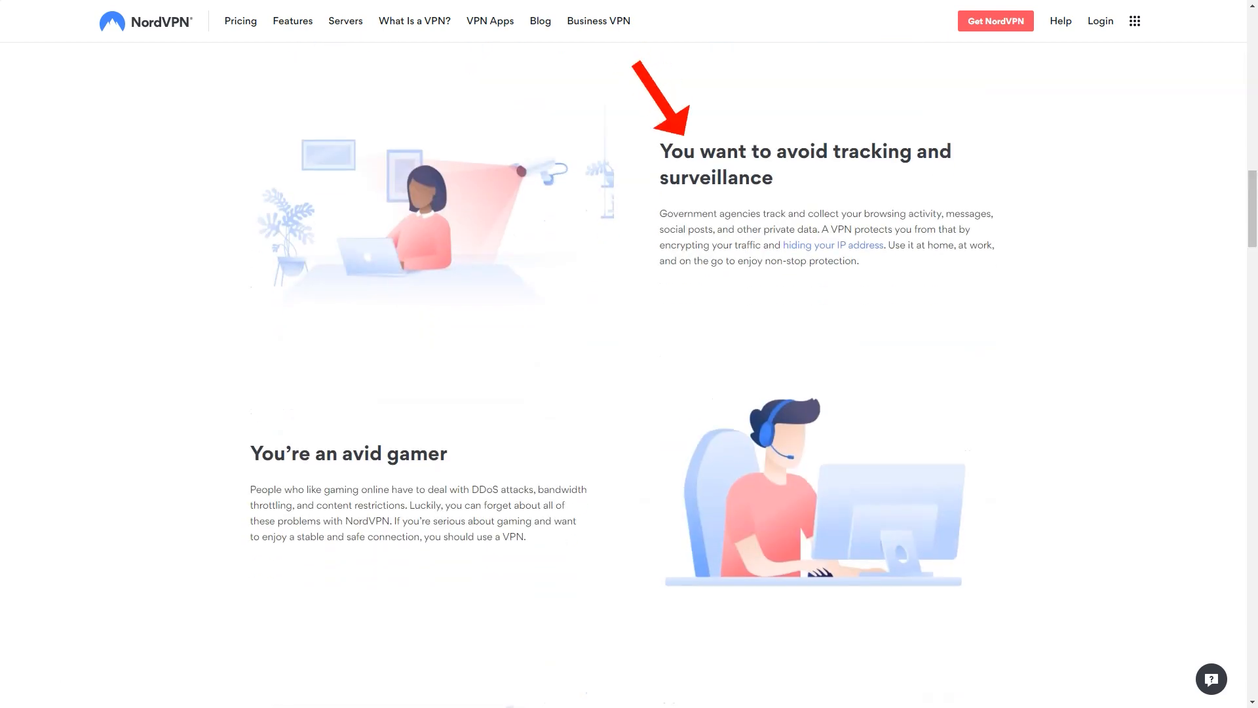
scroll(down, 3)
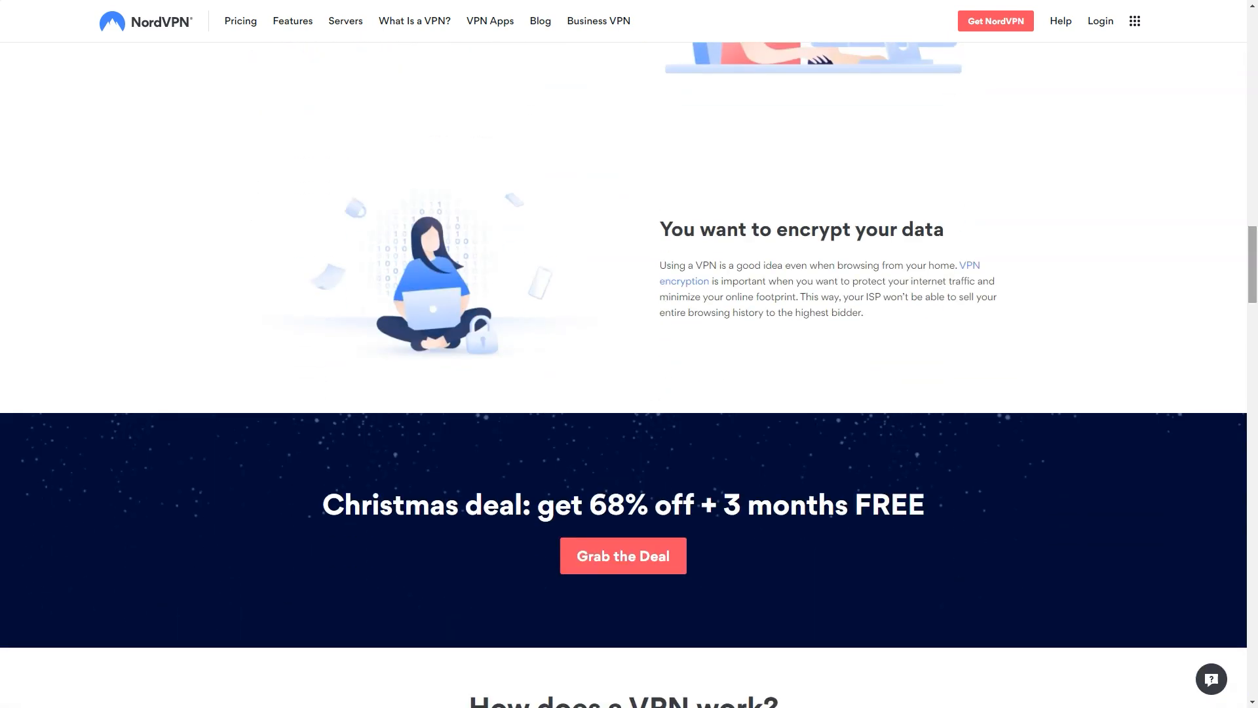
scroll(down, 3)
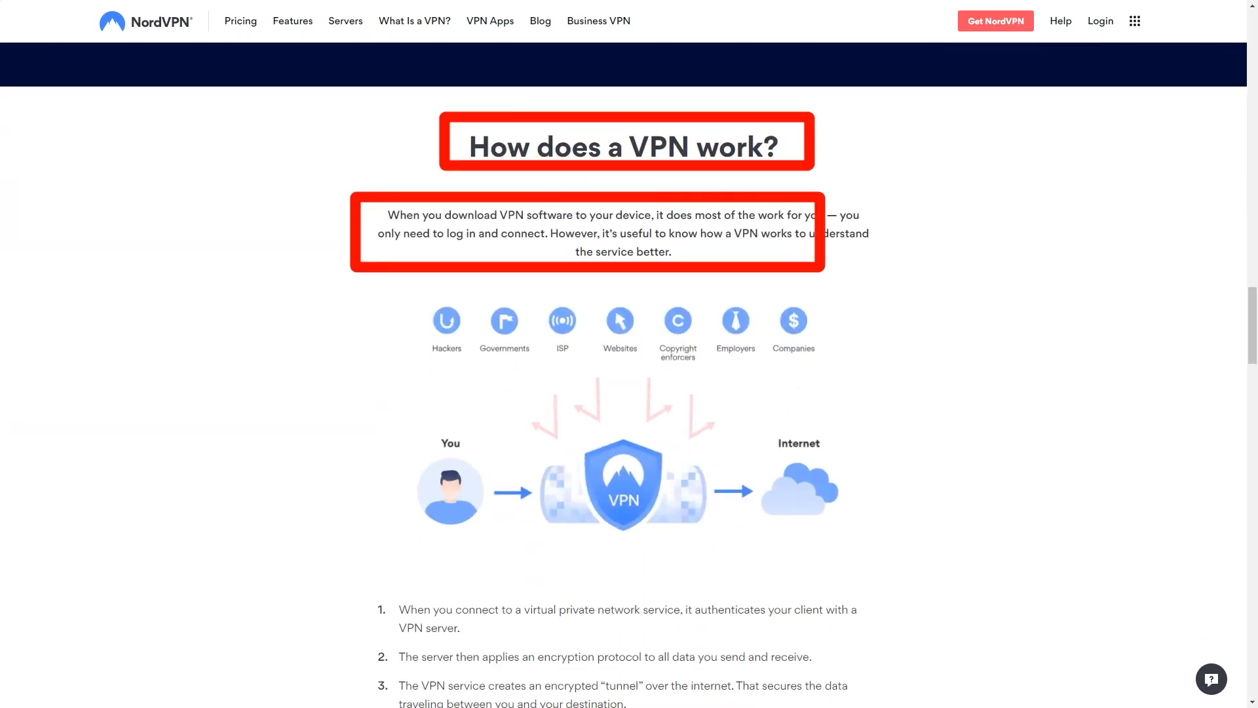
scroll(down, 3)
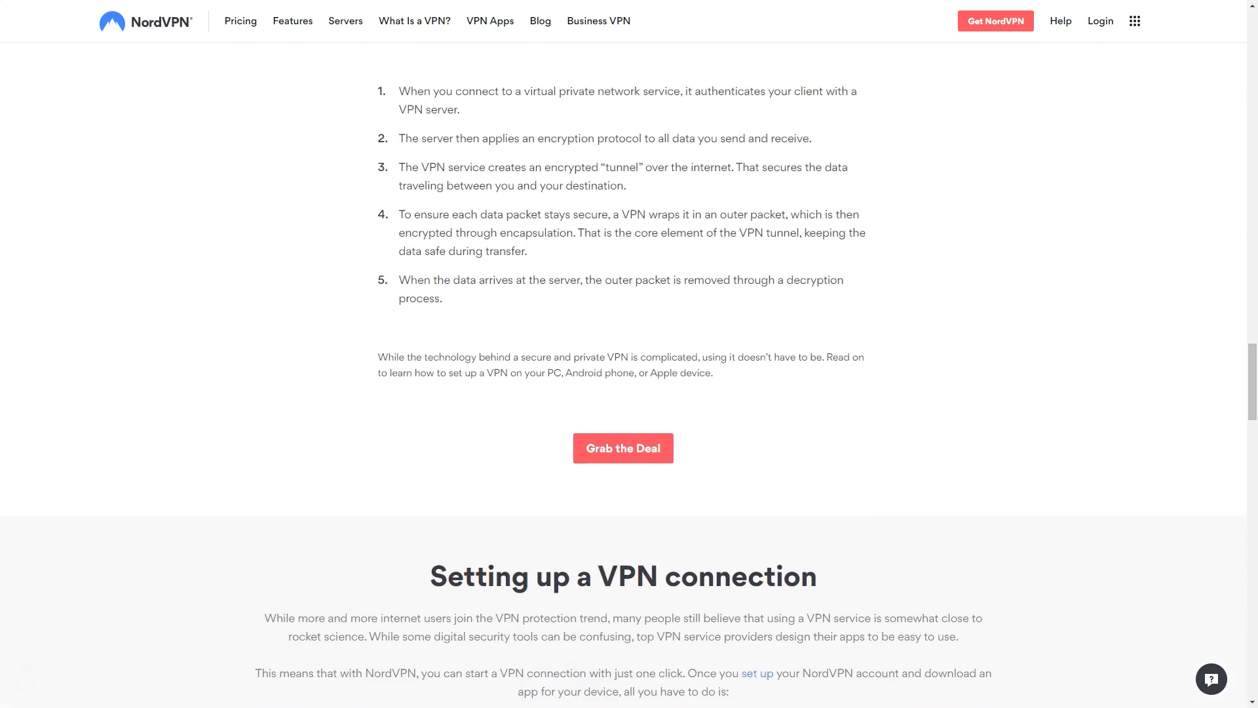
scroll(down, 3)
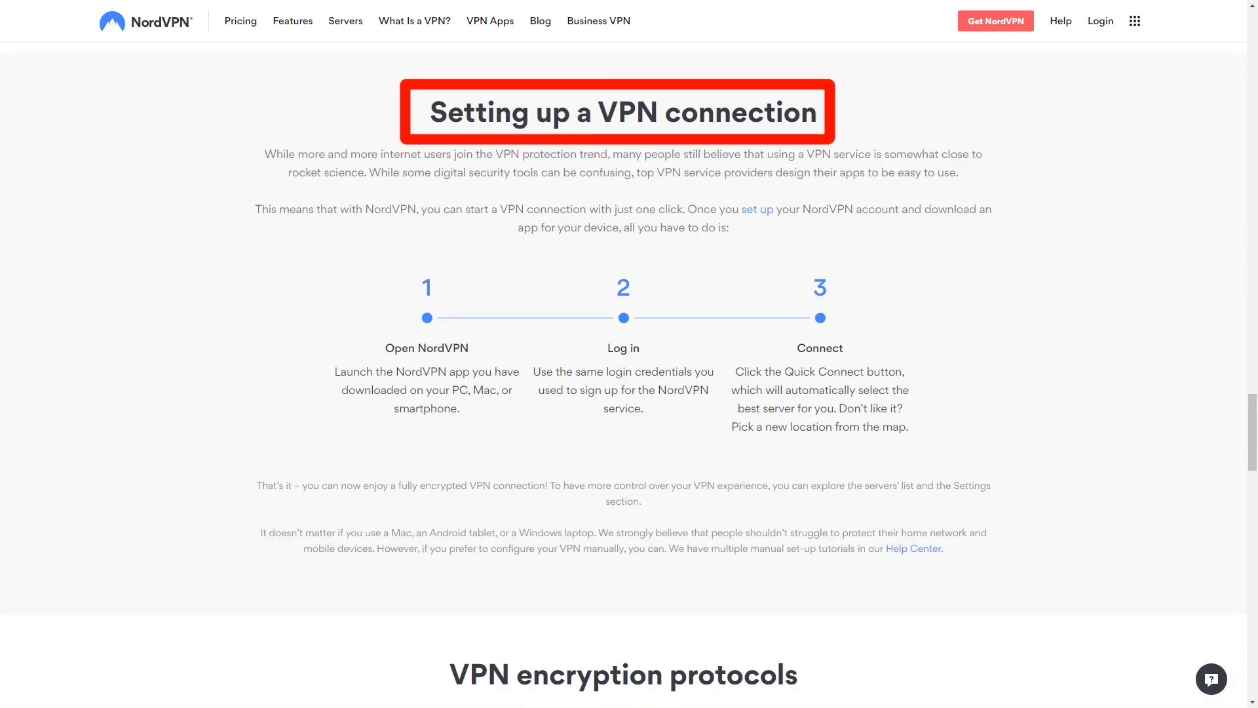
scroll(down, 3)
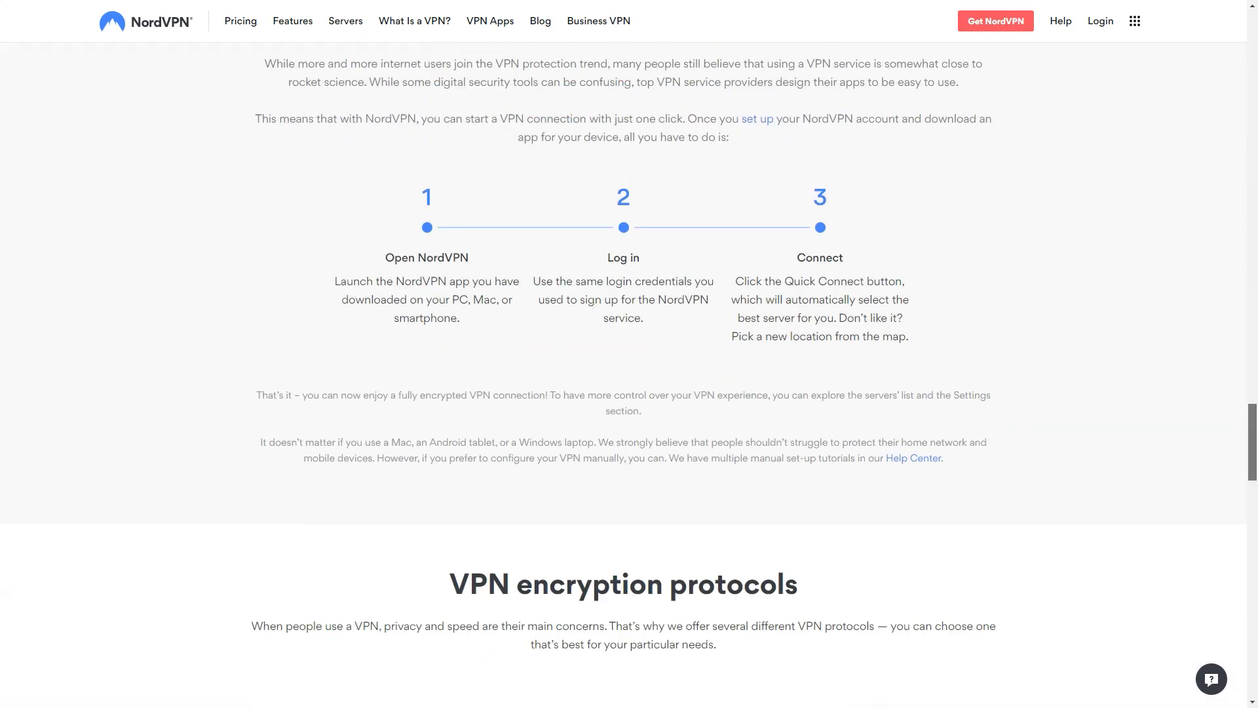
scroll(down, 3)
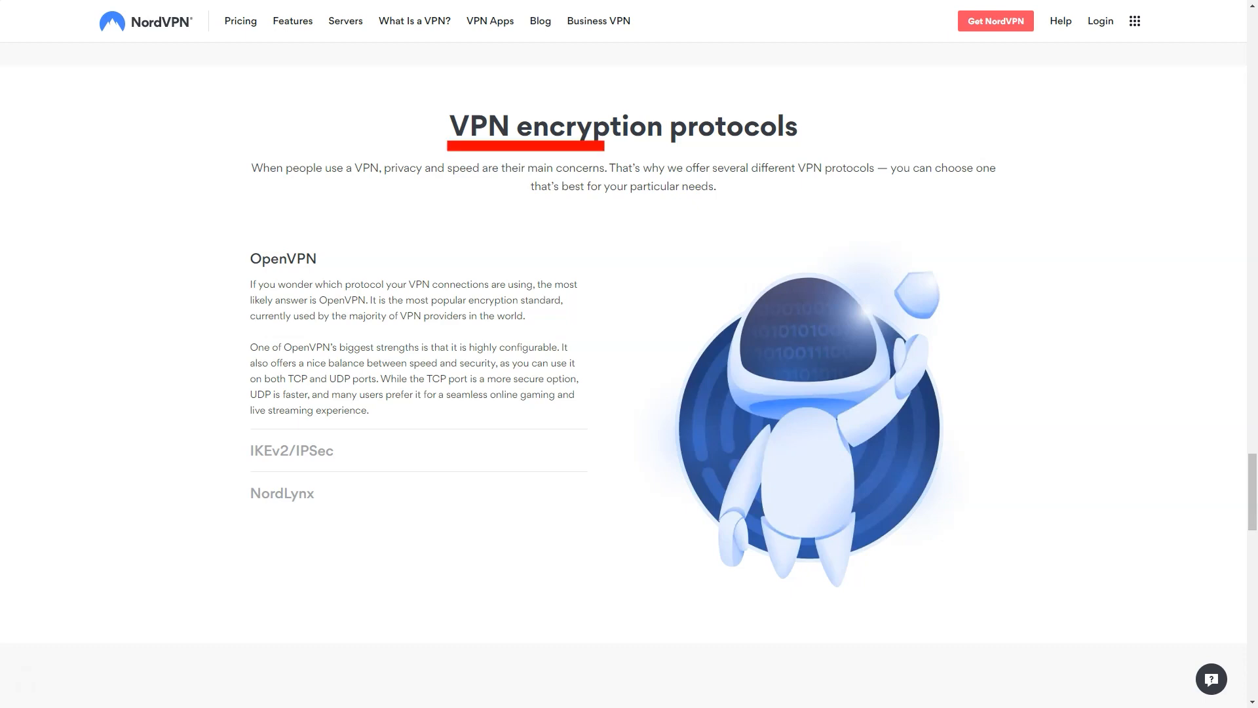
Expand the NordLynx protocol entry to show its description
click(292, 449)
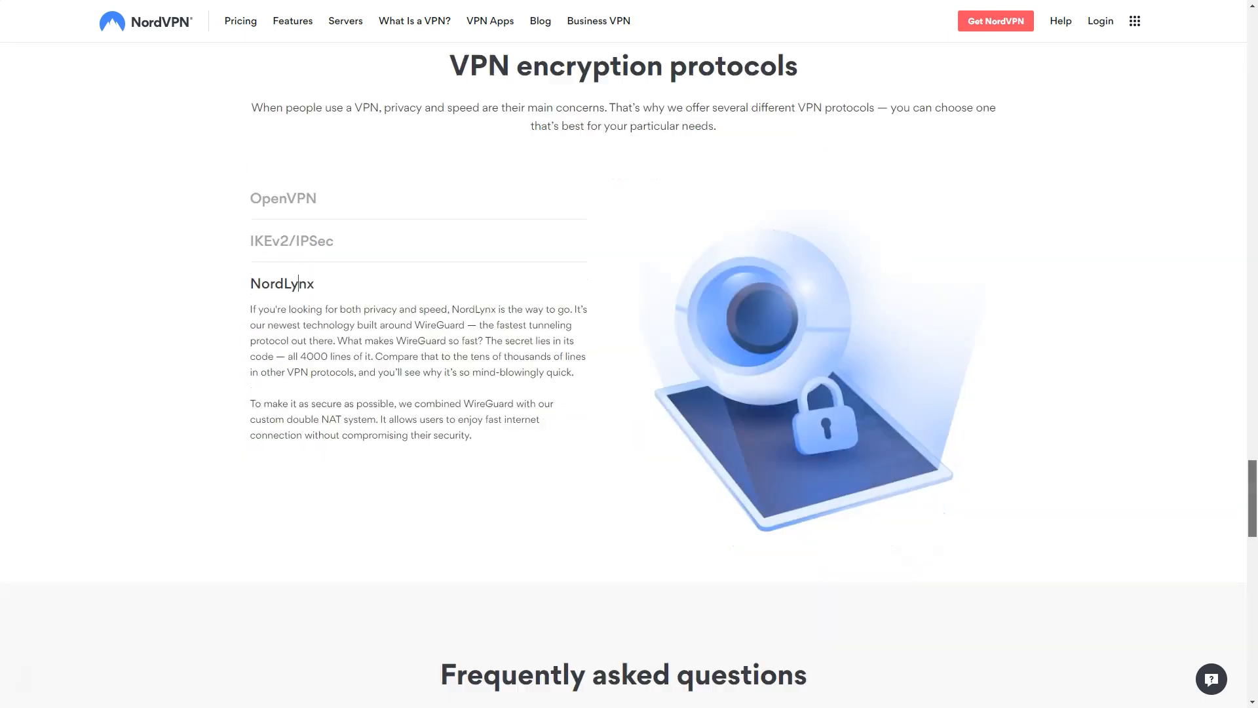
scroll(down, 3)
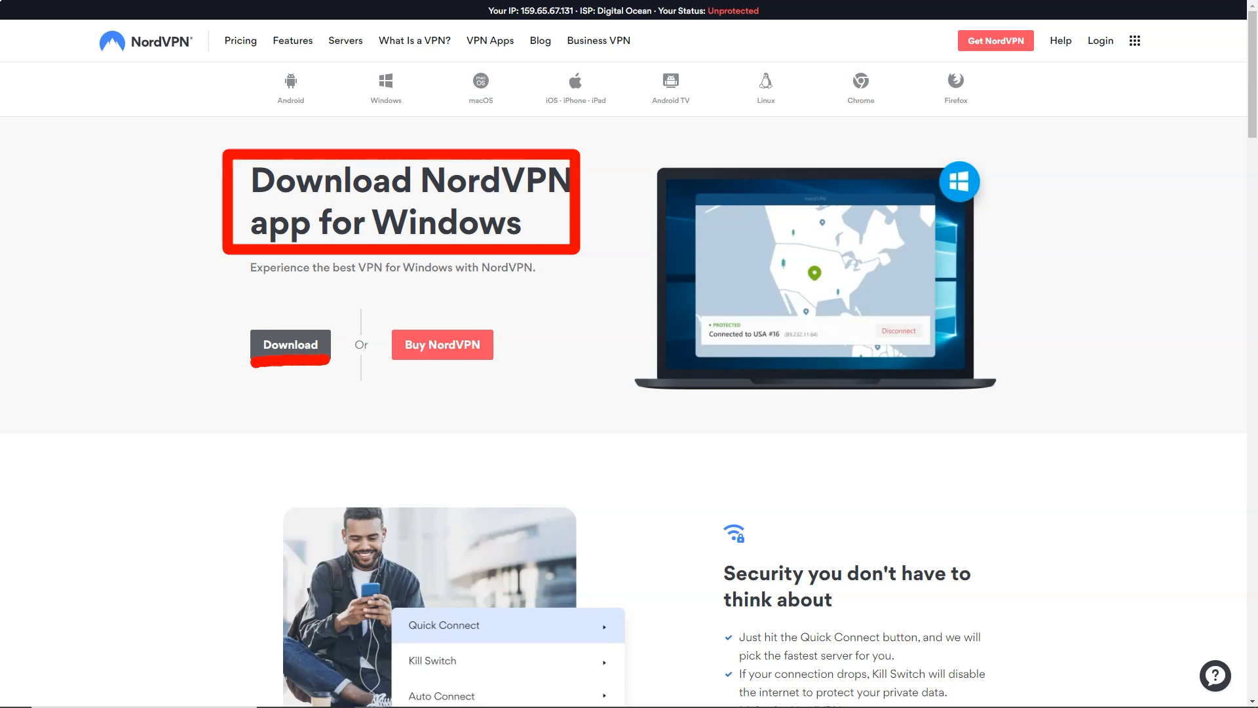
Scroll past the security and speed sections to 'On any device. At home and on the go.'
scroll(down, 3)
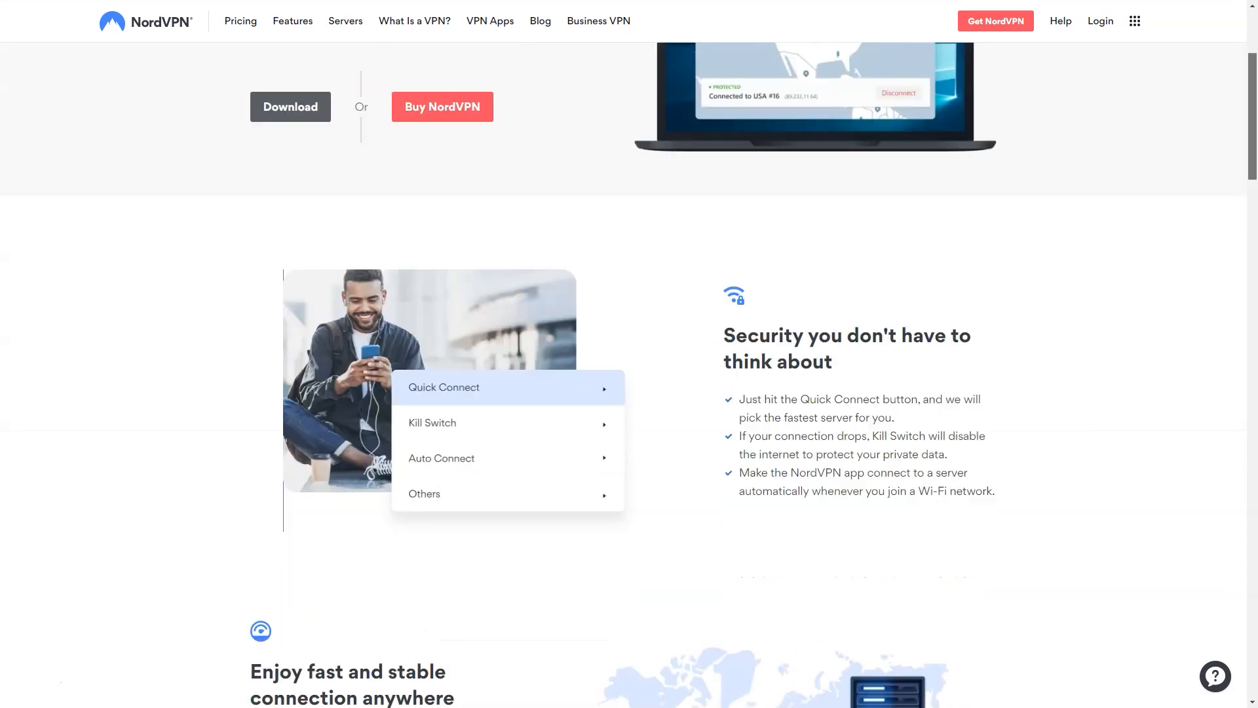
scroll(down, 3)
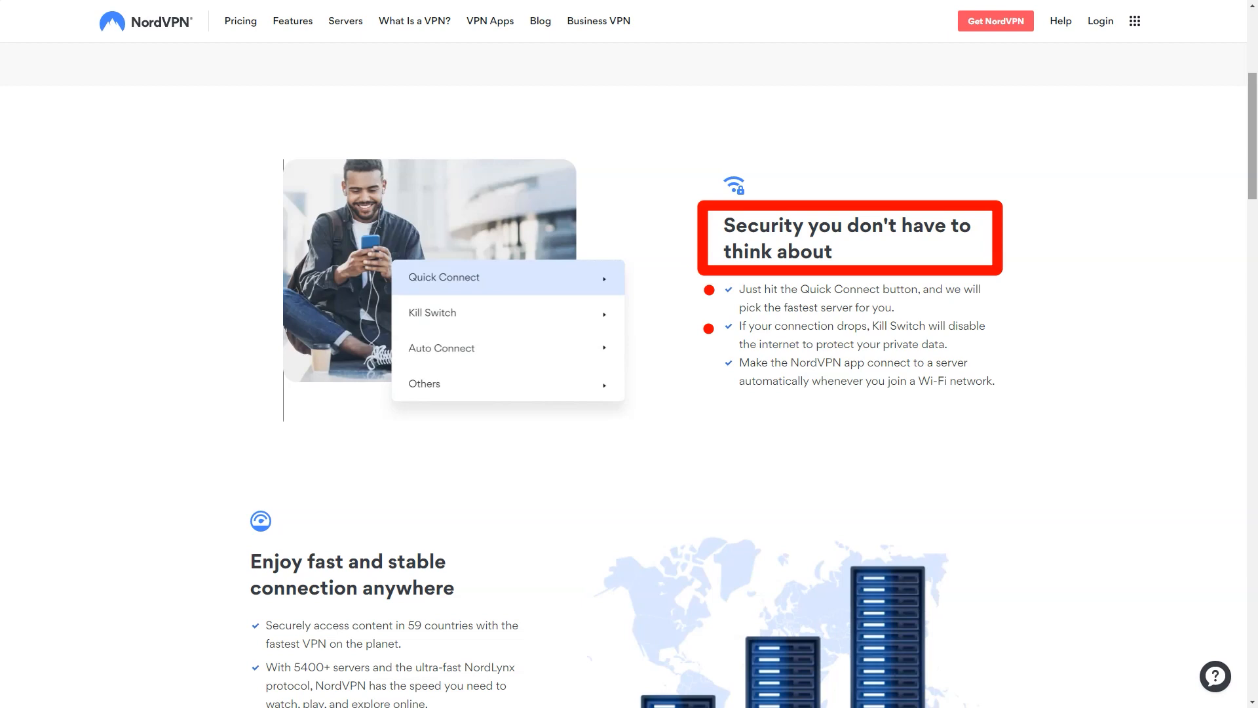
scroll(down, 3)
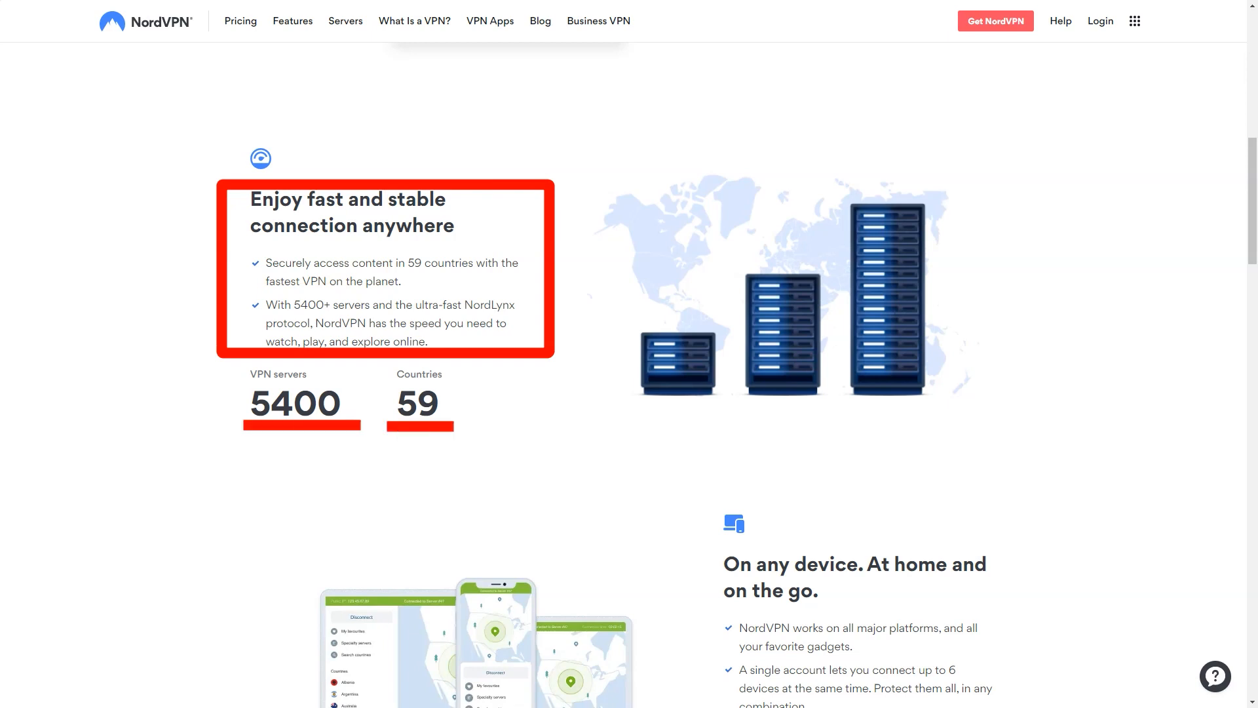
scroll(down, 3)
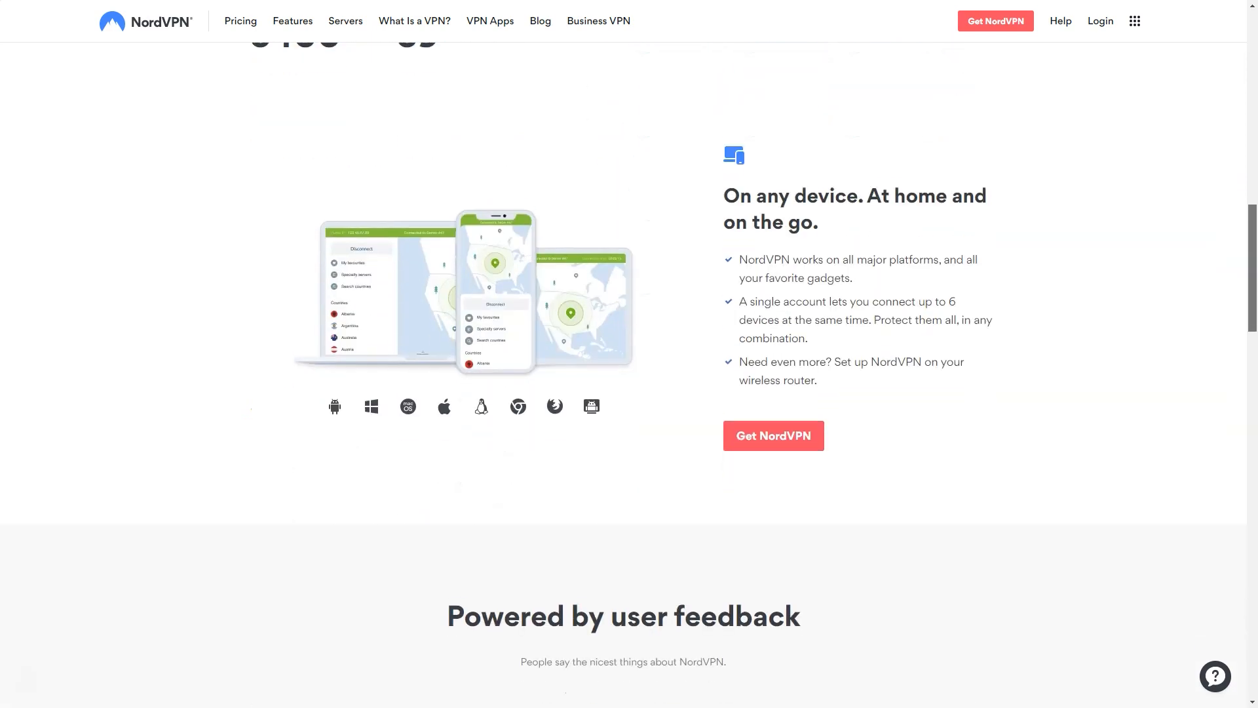
scroll(down, 3)
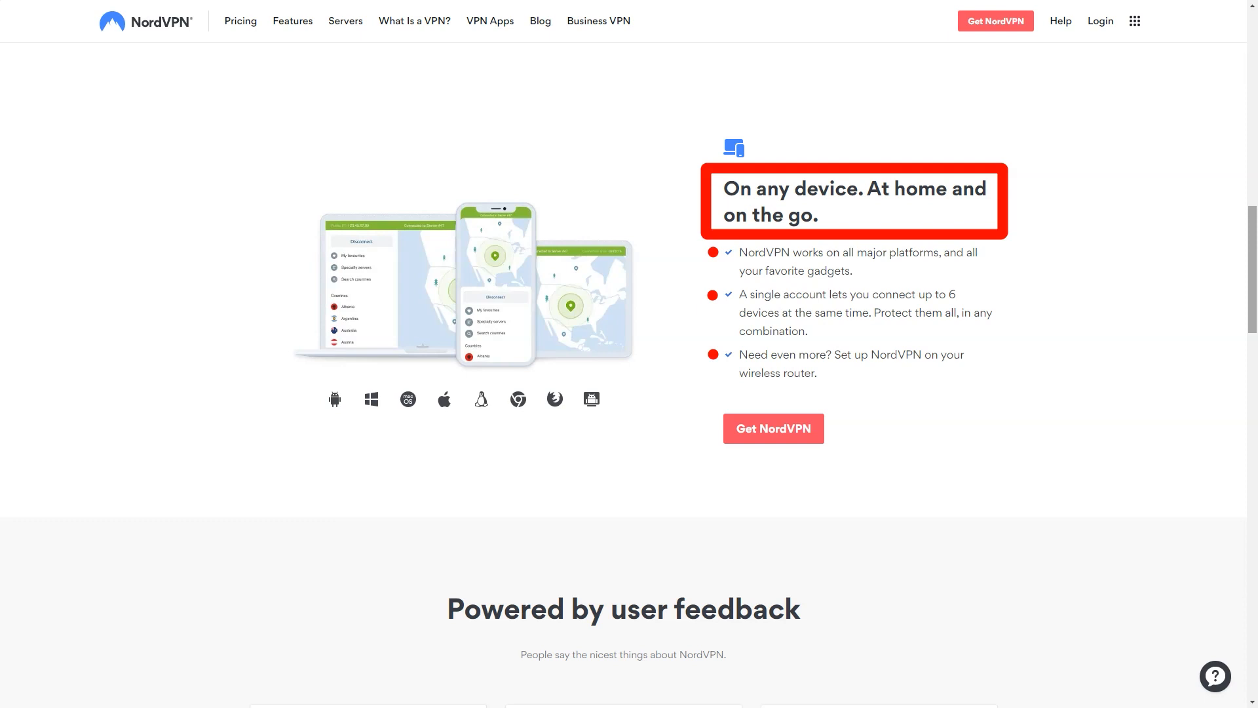
scroll(down, 3)
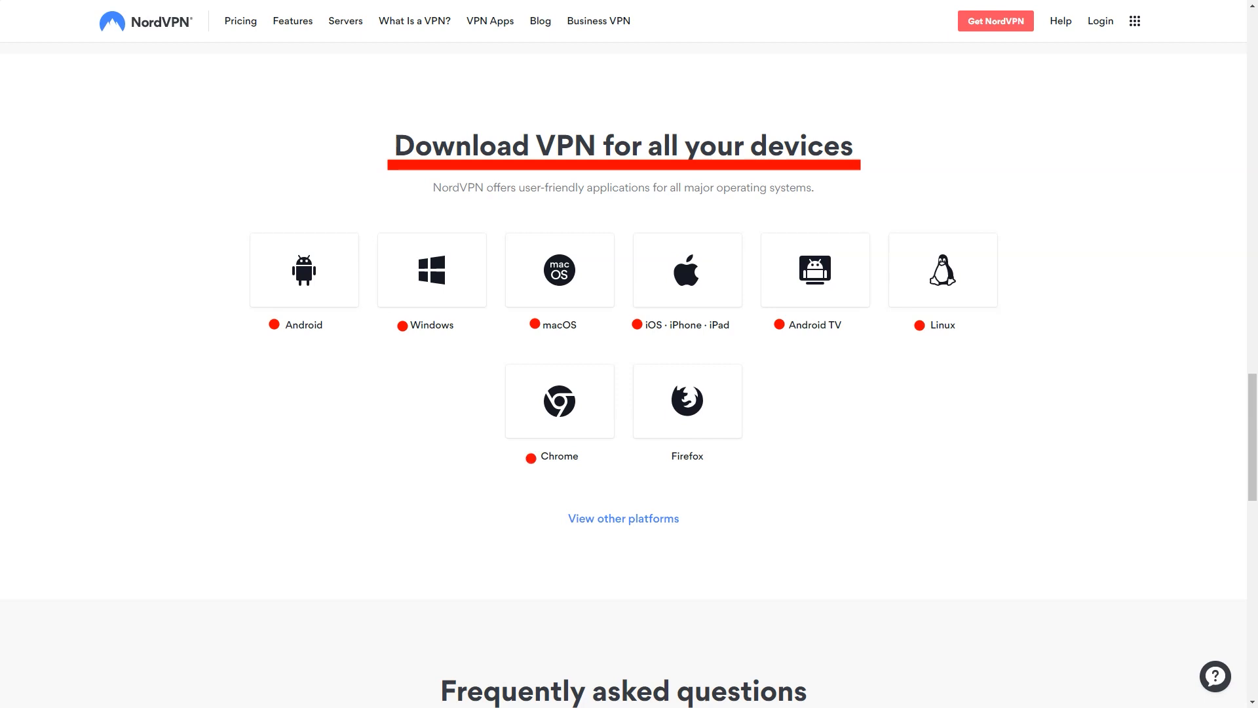
Scroll down to the 'Download VPN for all your devices' grid with the Android tile
scroll(down, 3)
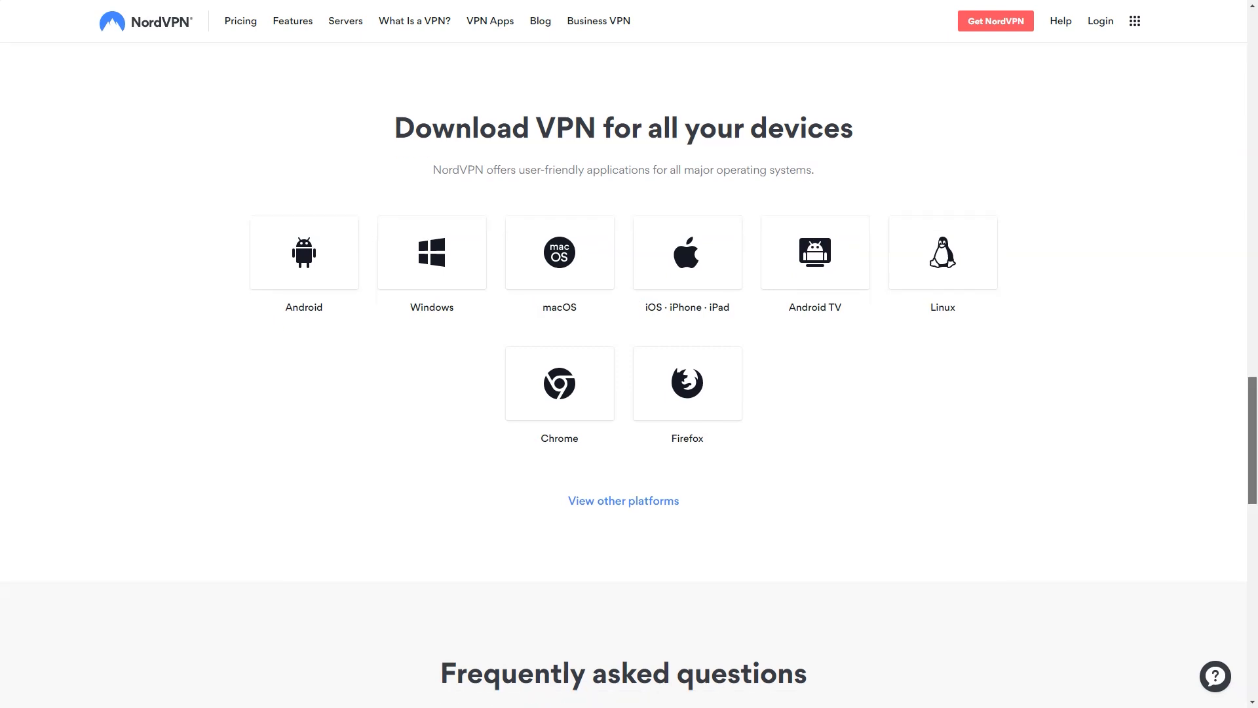
scroll(down, 3)
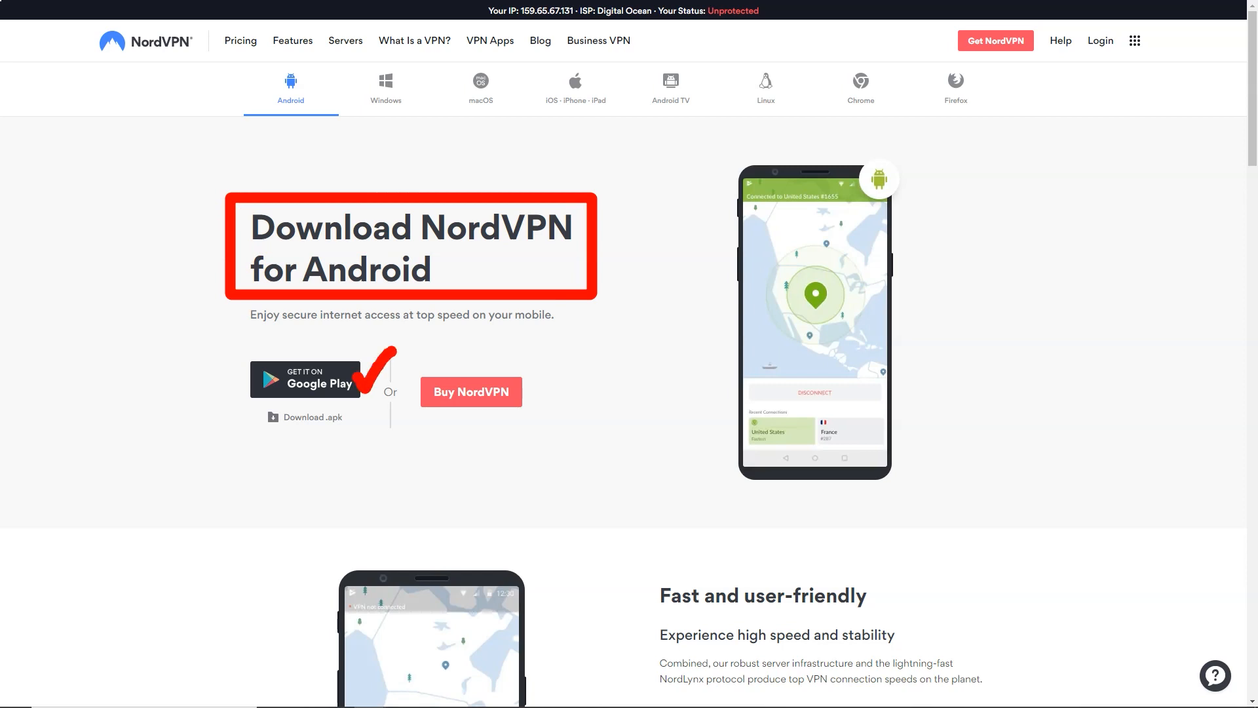
Review the Android page's speed, security and advanced features, then switch to the macOS download page
scroll(down, 3)
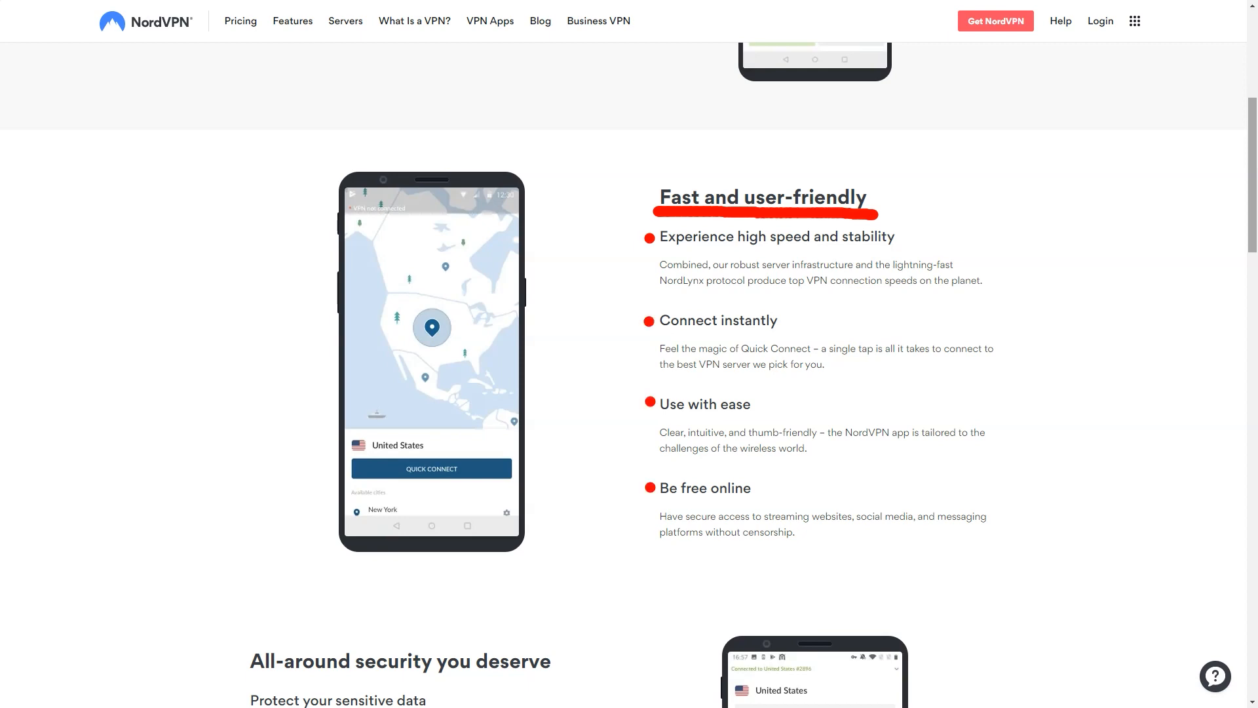
scroll(down, 3)
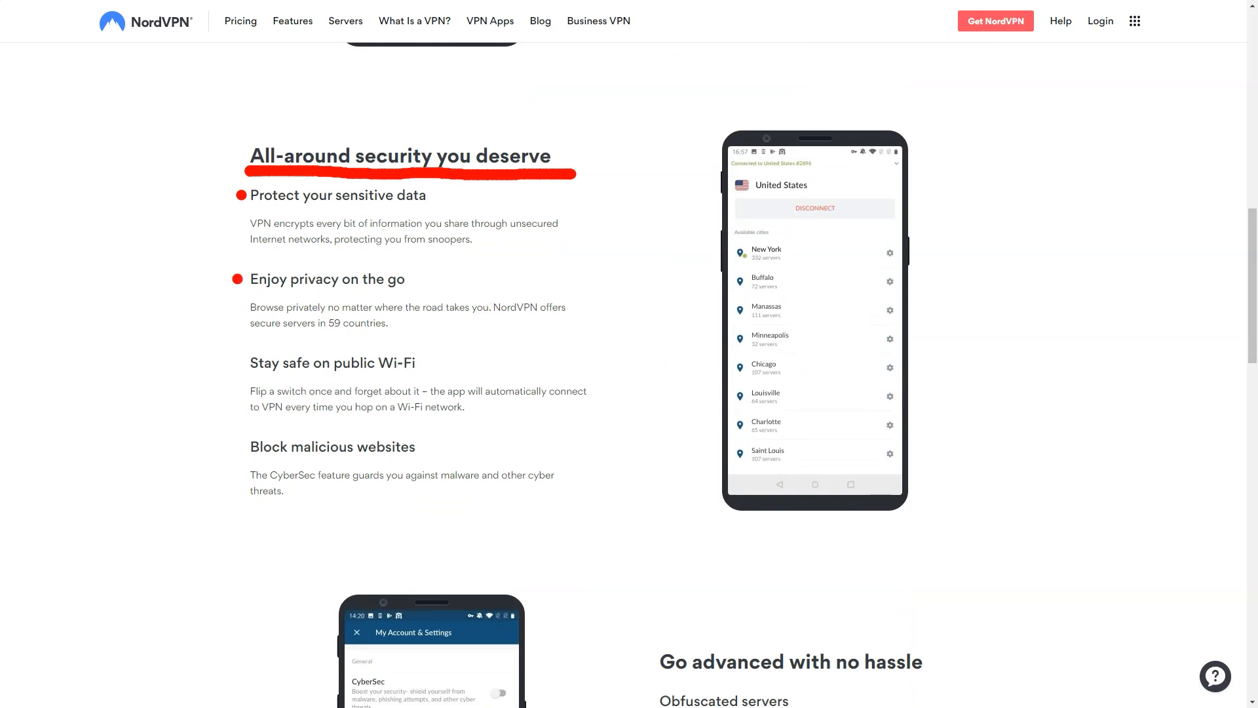
scroll(down, 3)
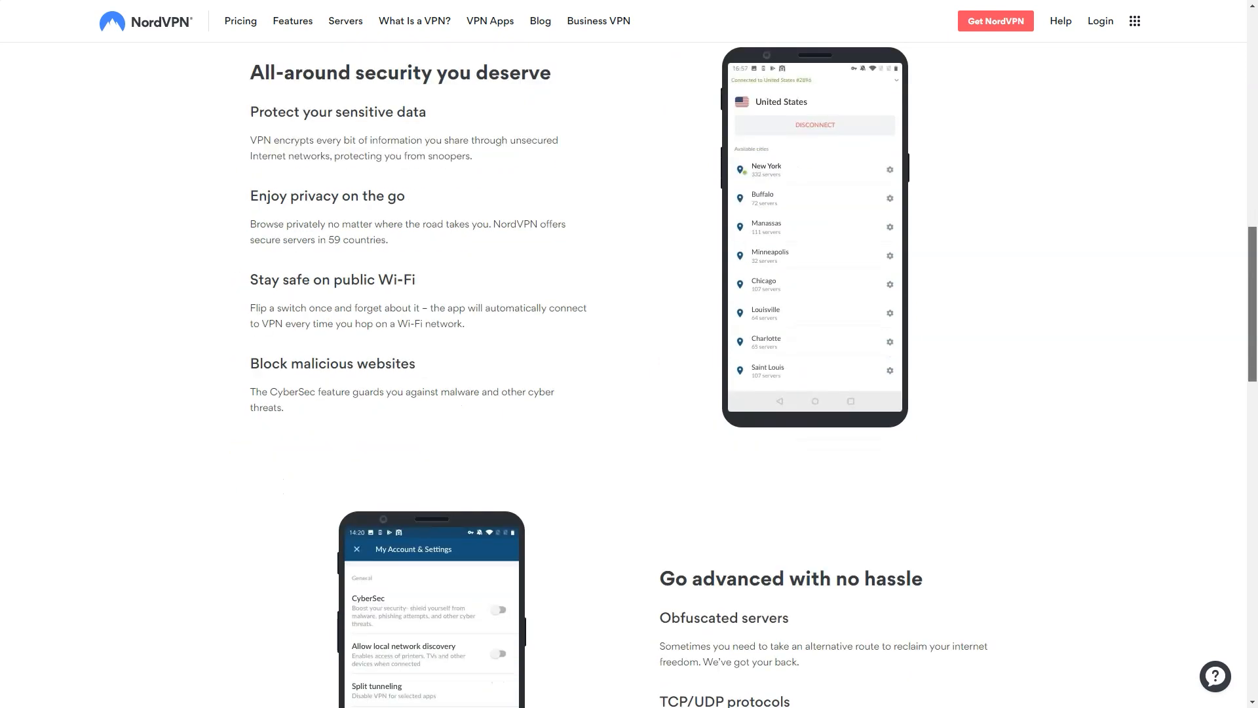
scroll(down, 3)
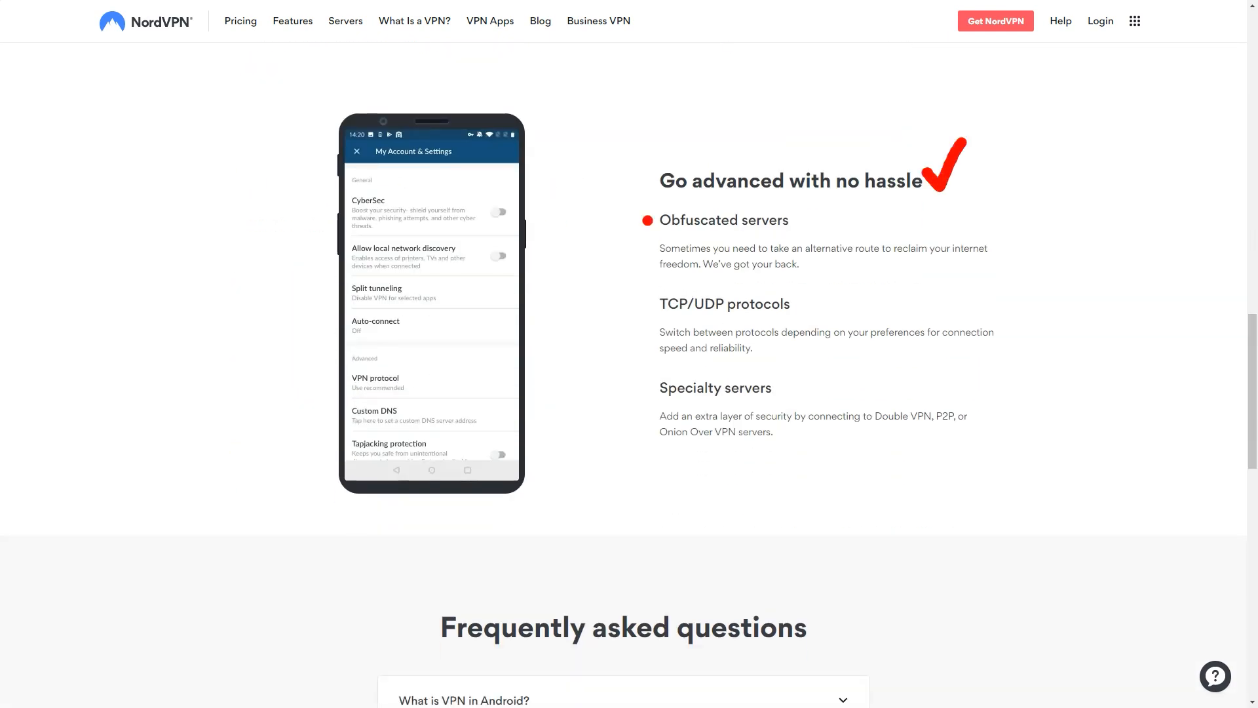
click(479, 87)
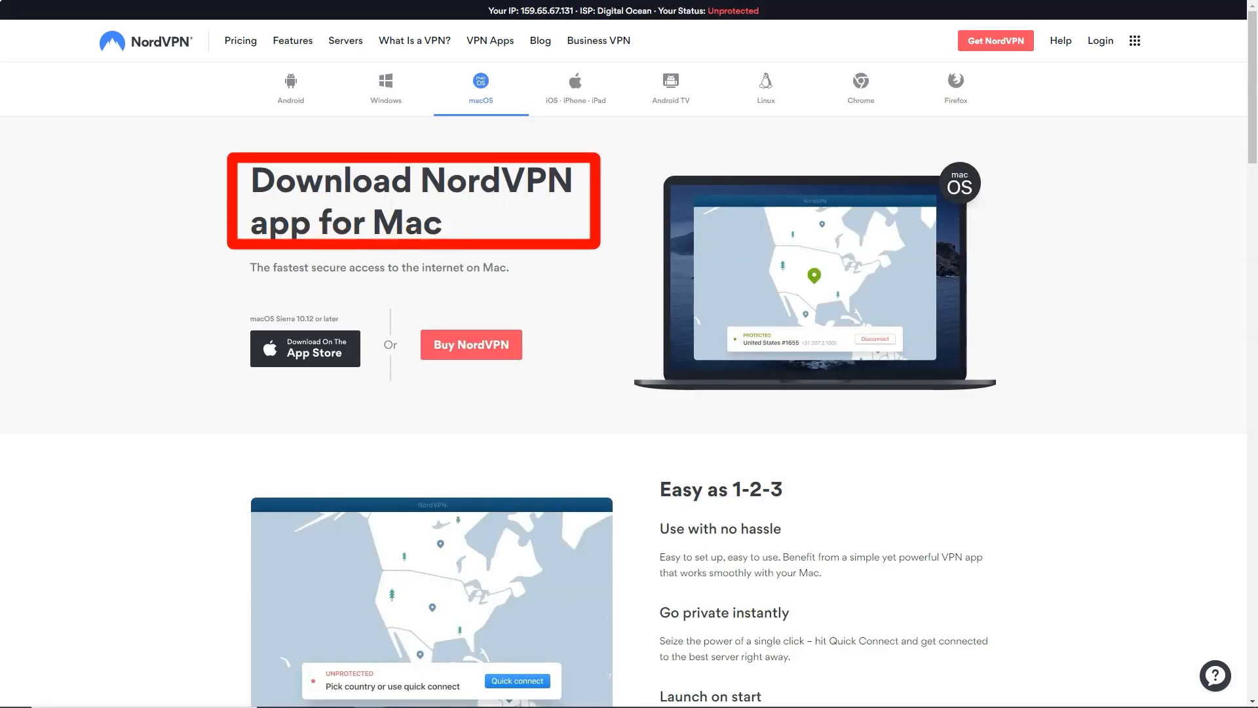
Scroll down the macOS page to the ultimate security at top speed section
scroll(down, 3)
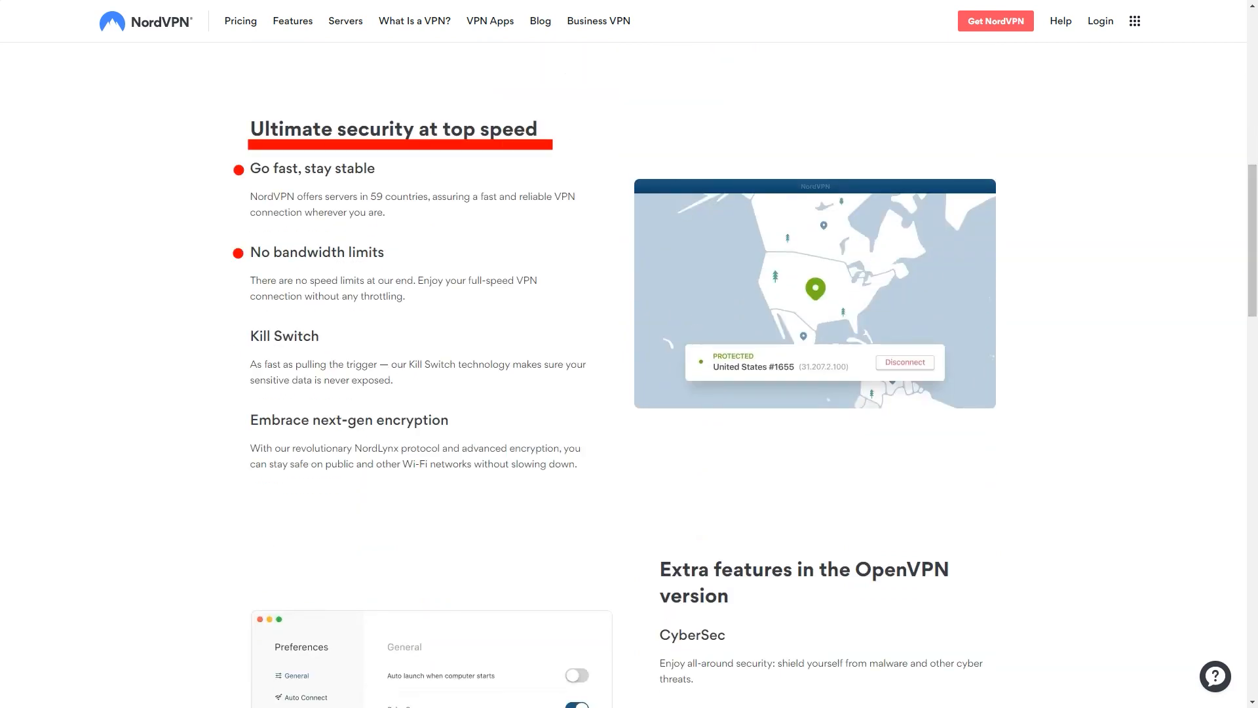
scroll(down, 3)
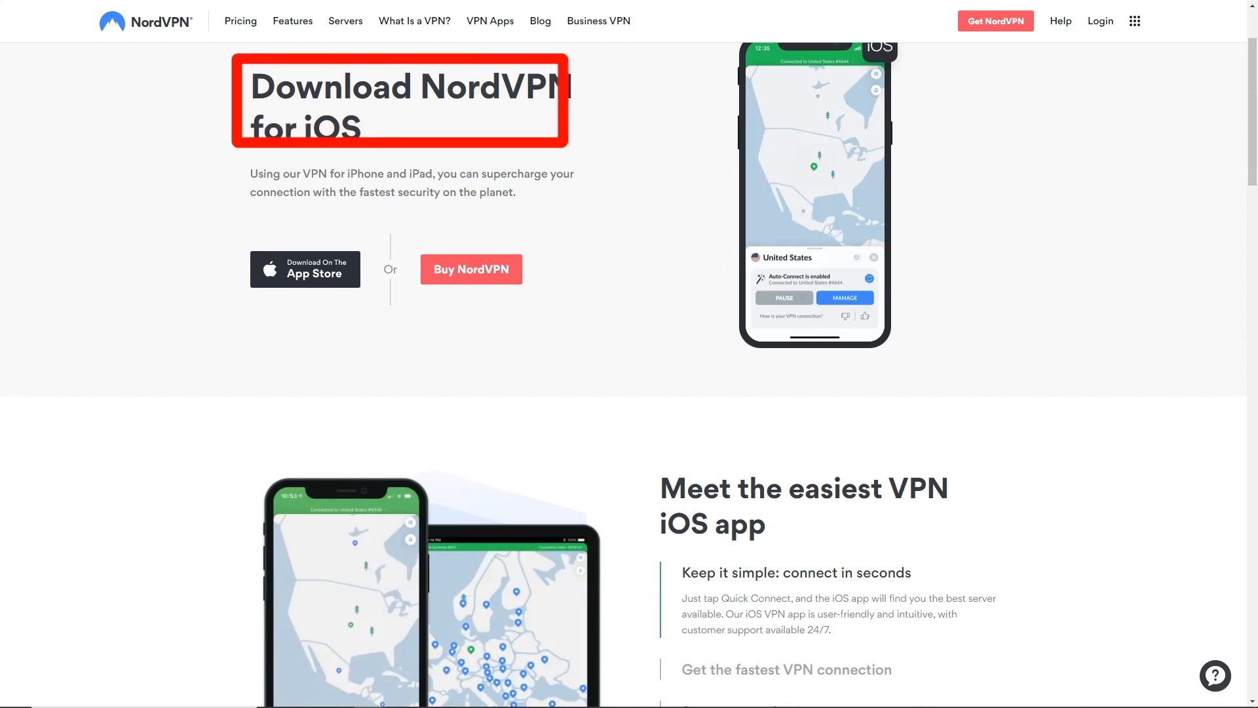
Review the iPhone and iPad sections, then go to the Business VPN page from the navigation bar
scroll(down, 3)
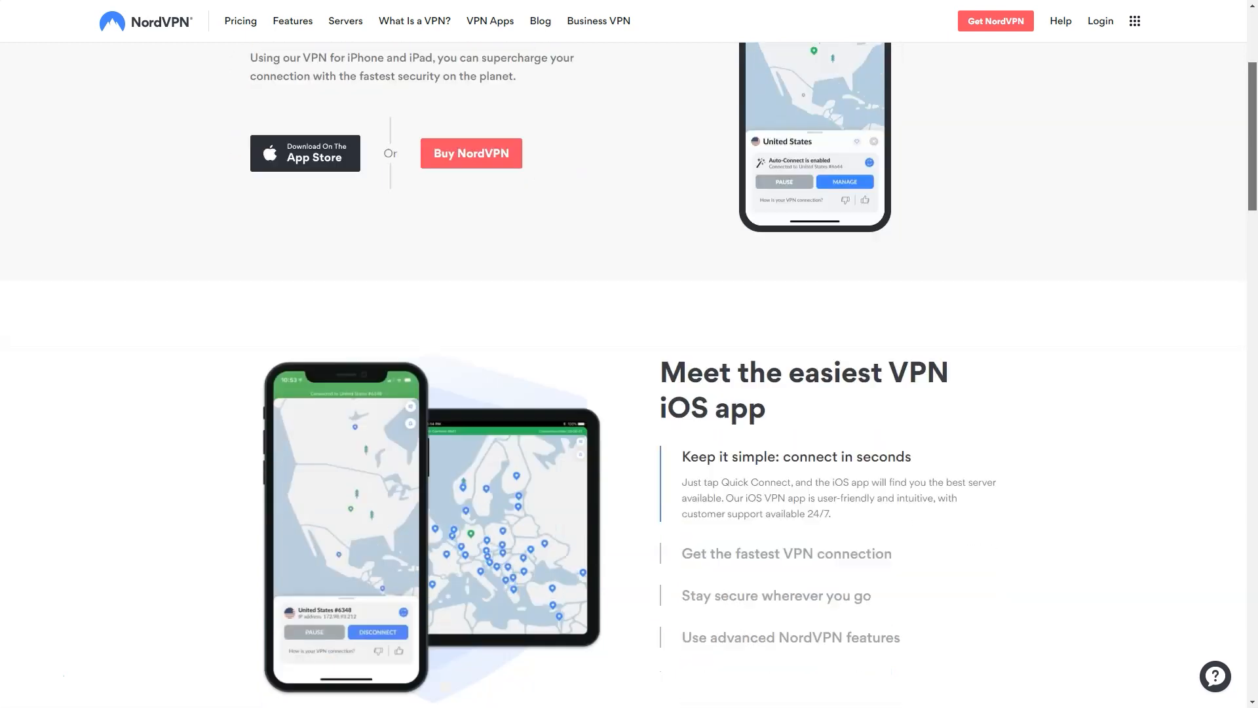
scroll(down, 3)
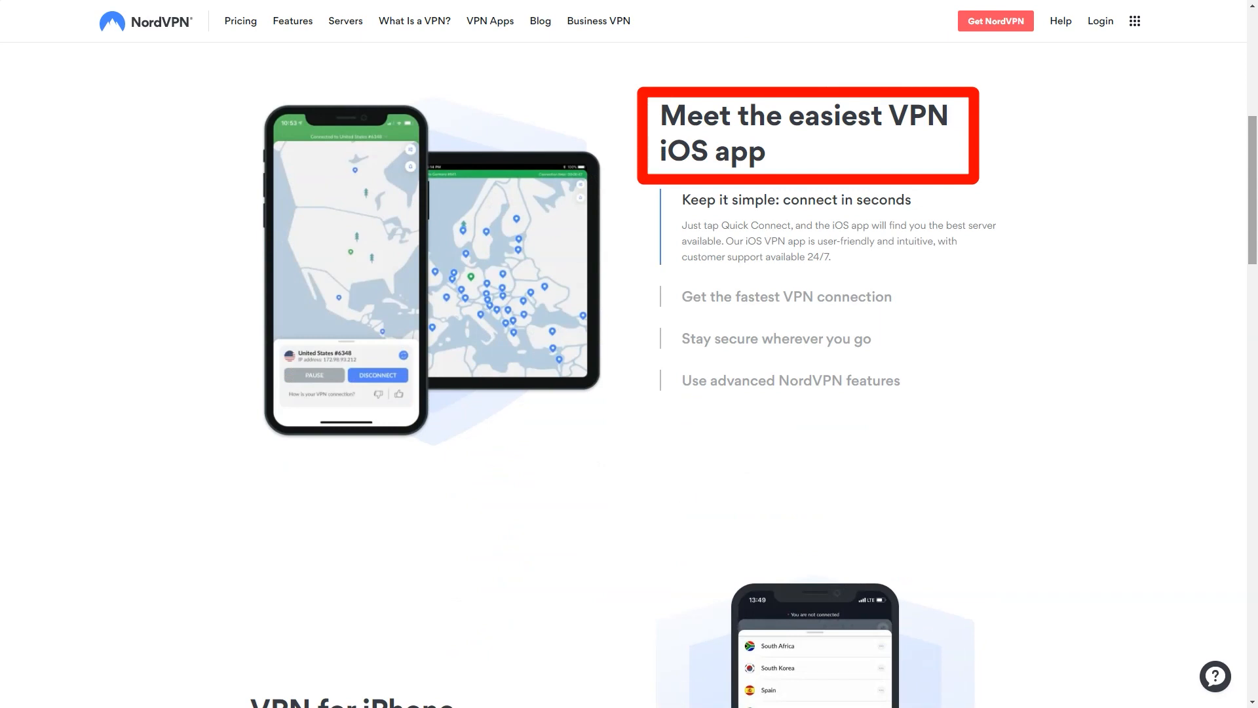
scroll(down, 3)
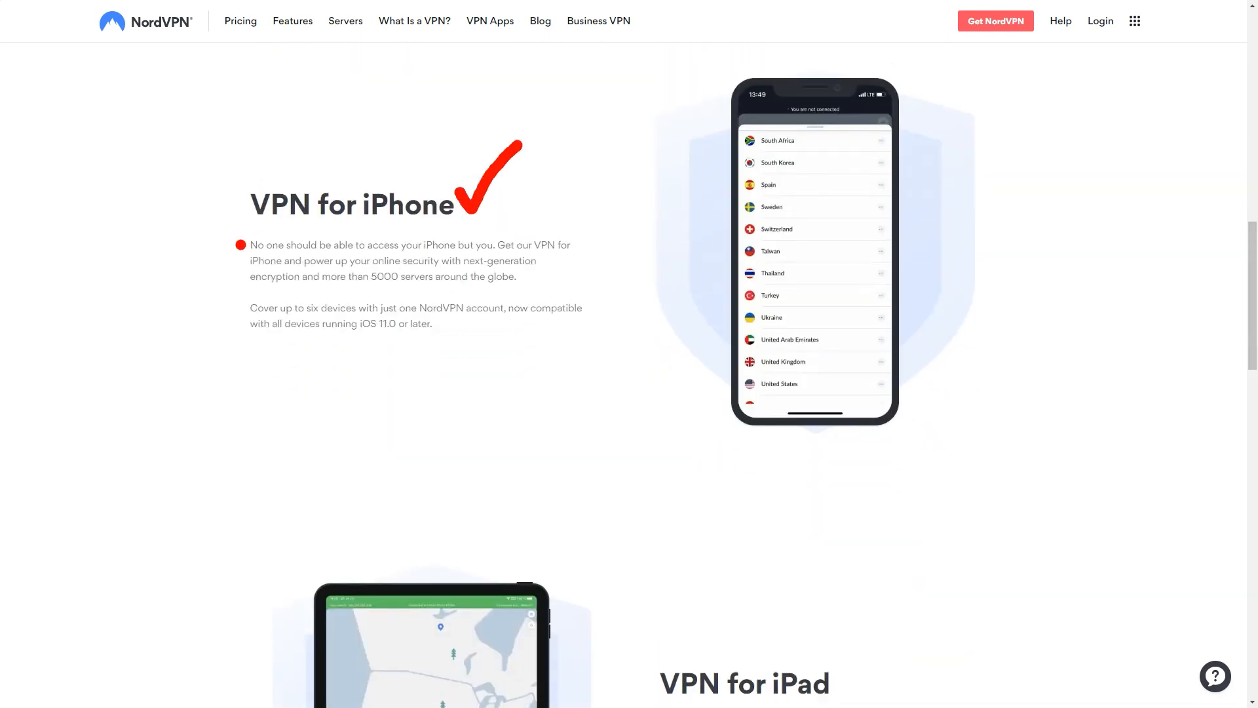
scroll(down, 3)
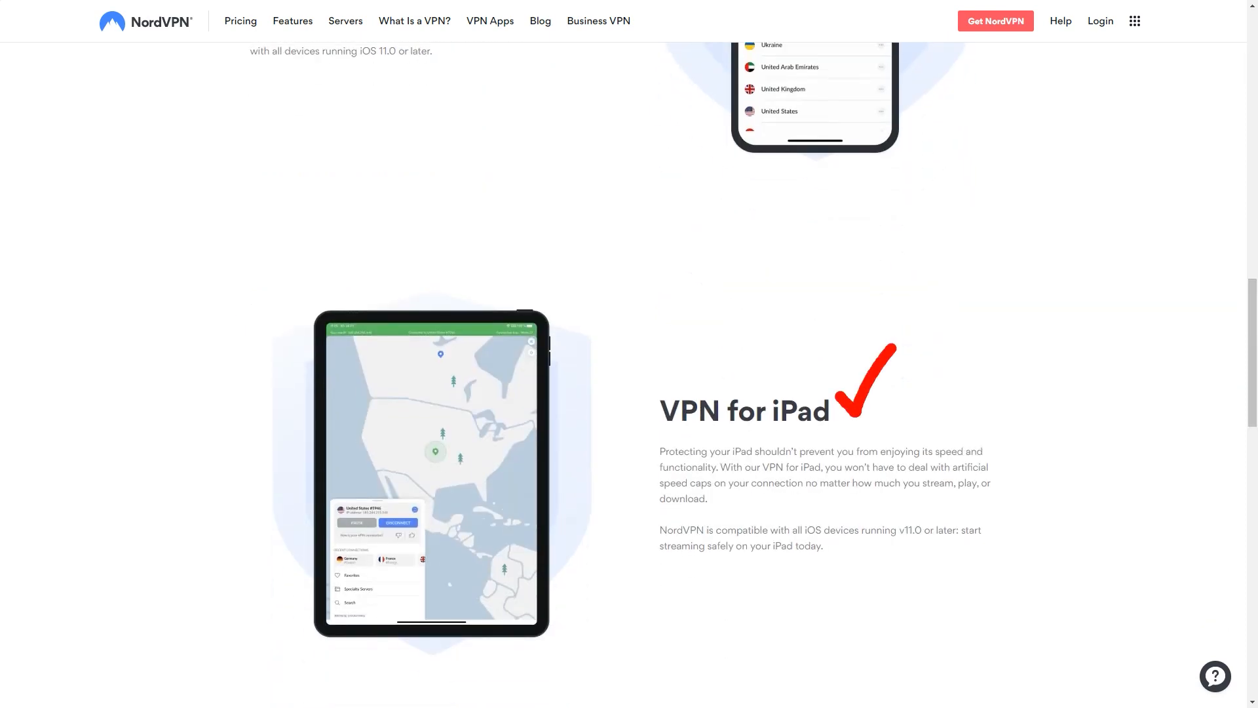
click(598, 21)
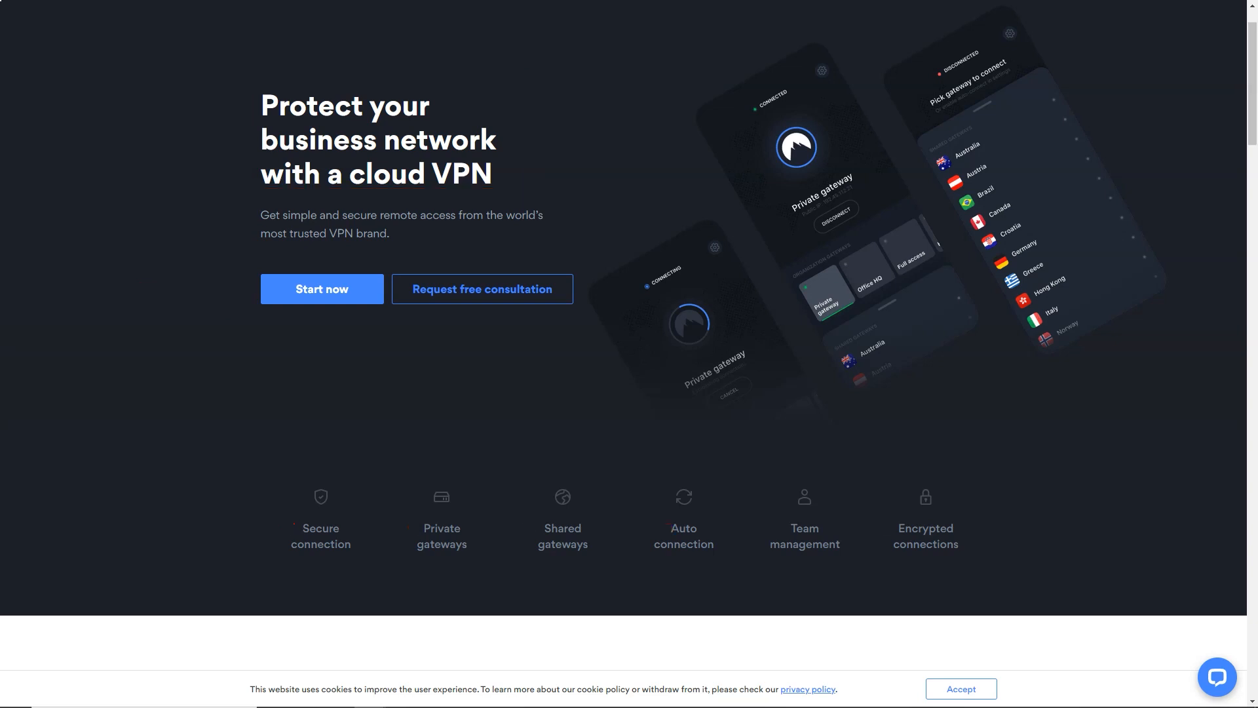
Scroll past network control, team billing, apps and priority support down to the client testimonials
scroll(down, 3)
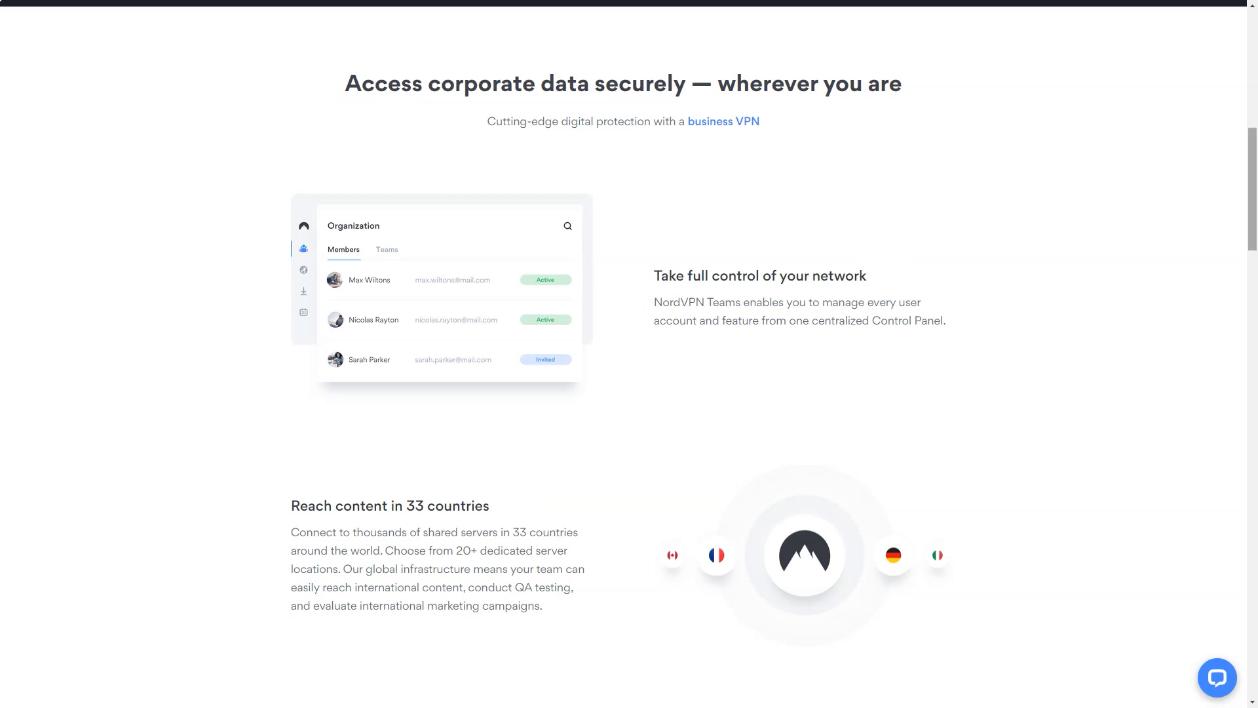
scroll(down, 3)
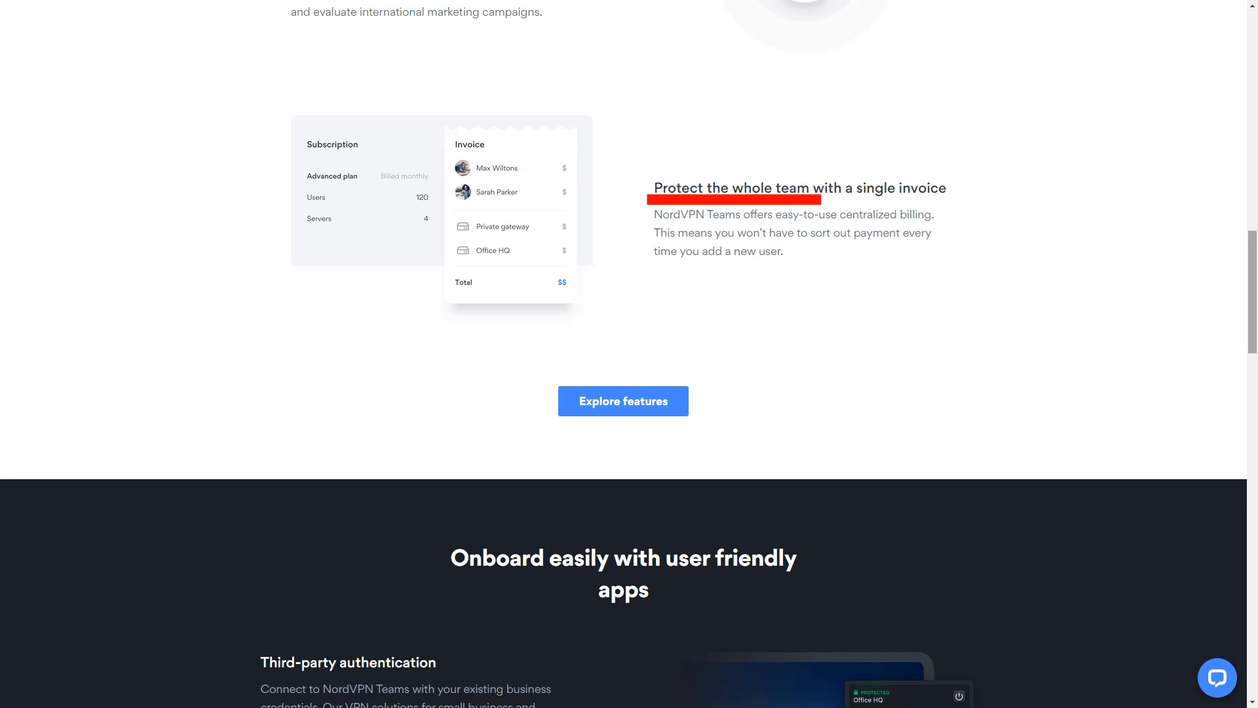
scroll(down, 3)
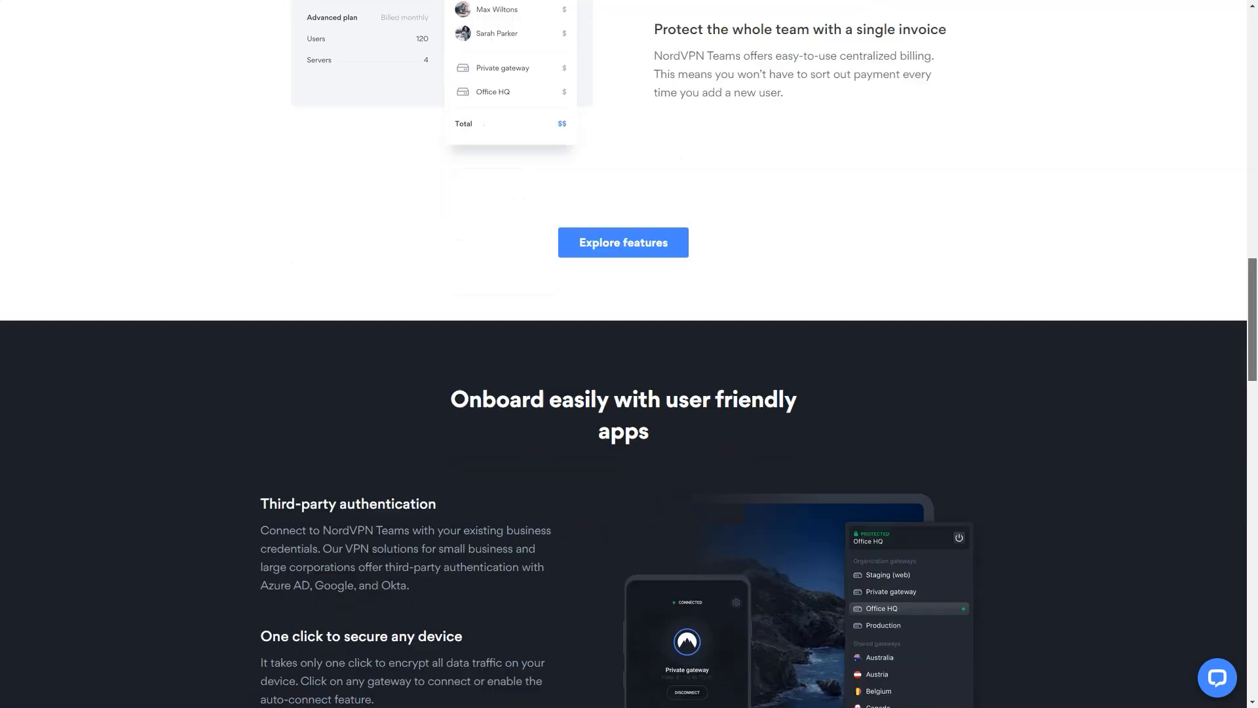
scroll(down, 3)
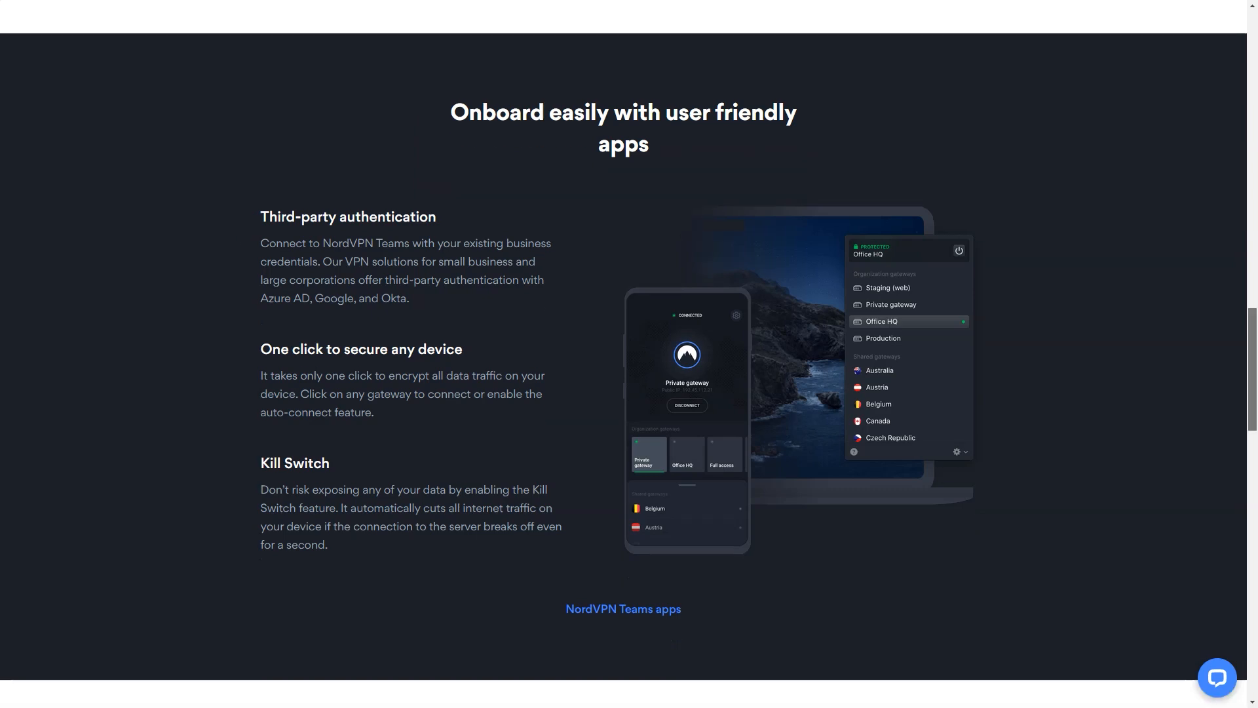
scroll(down, 3)
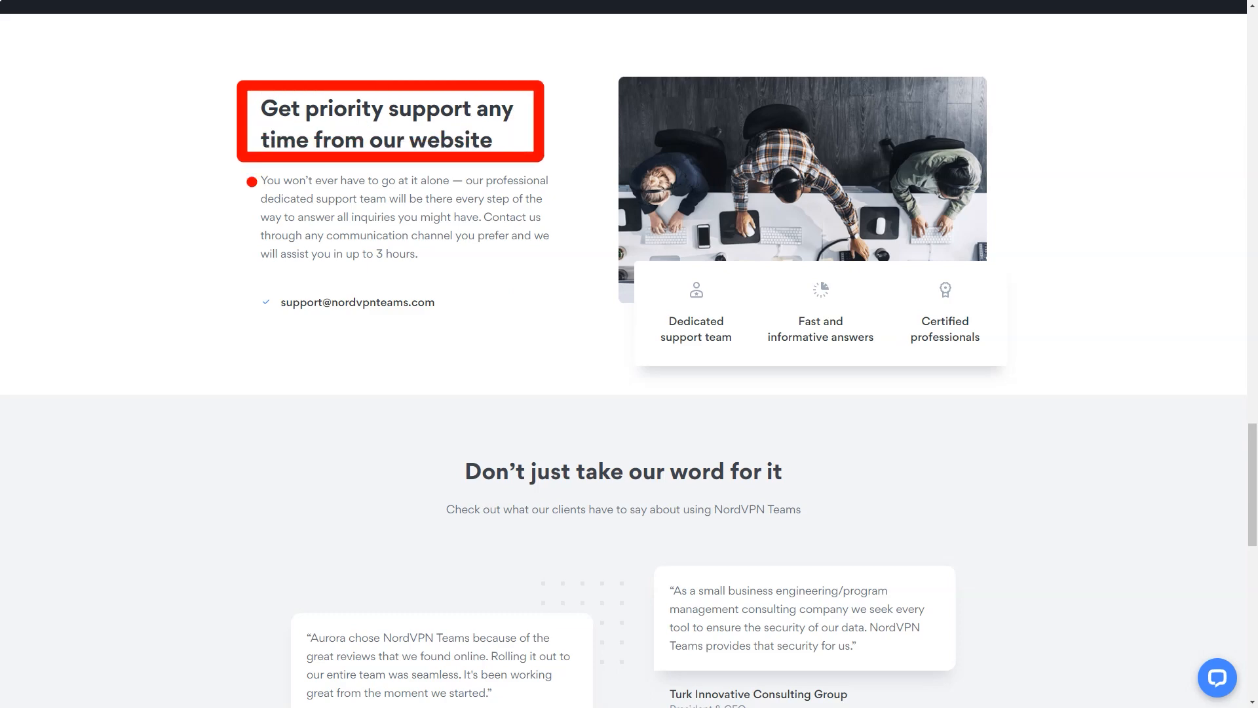
scroll(down, 3)
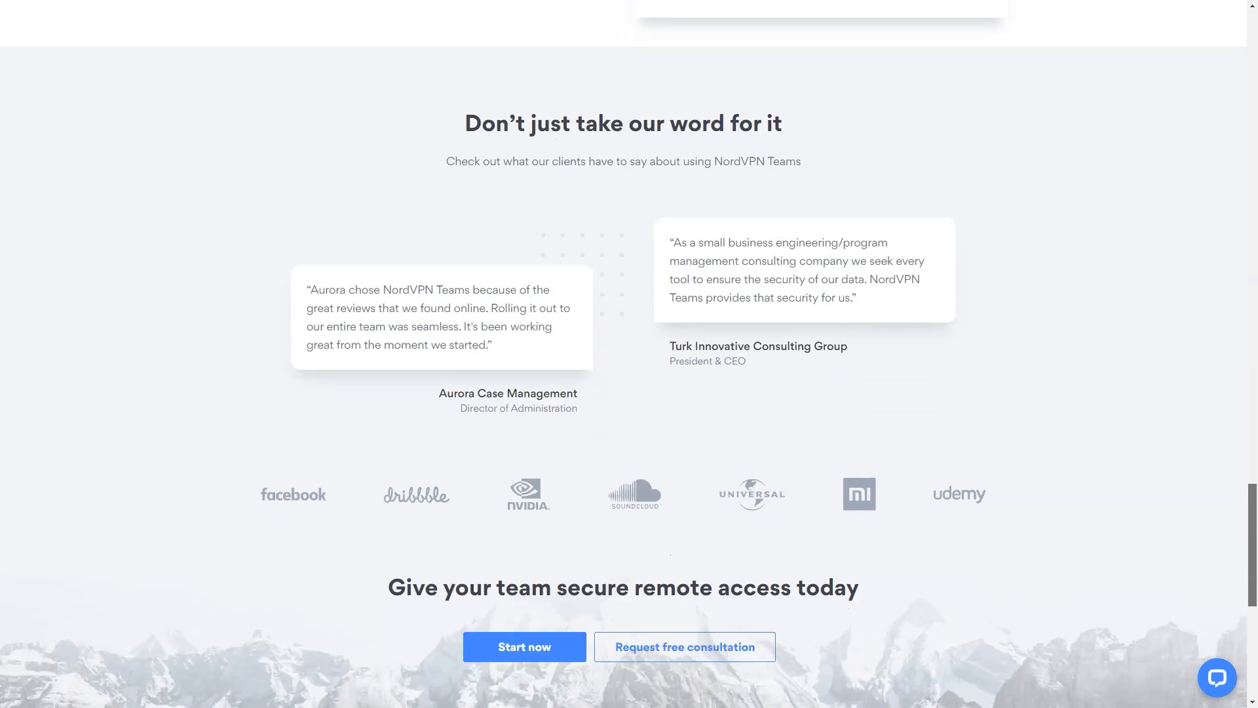